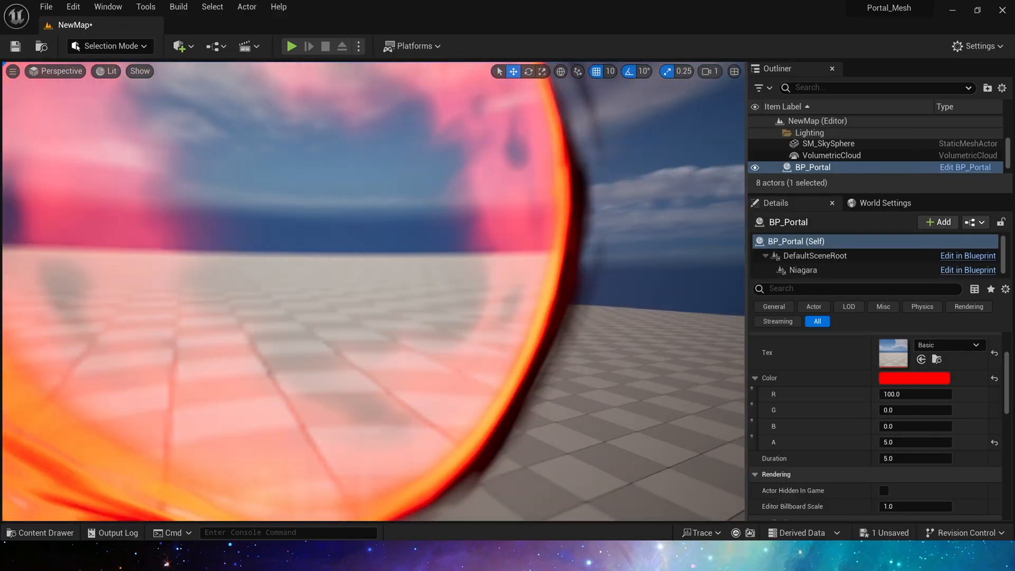
- Recolour the BP_Portal Color parameter to magenta and set its Duration to 1.0
click(892, 352)
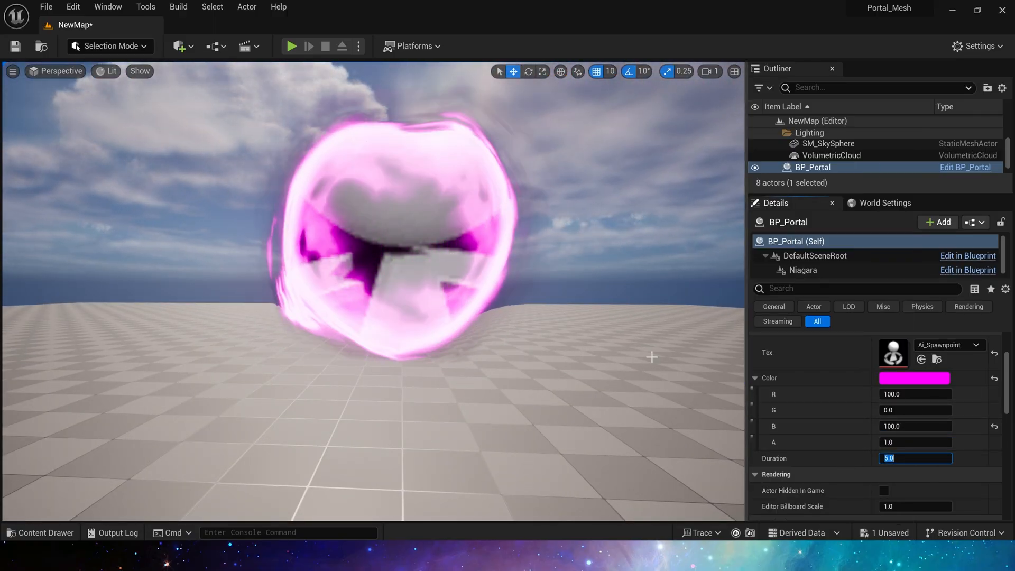
text(1.0)
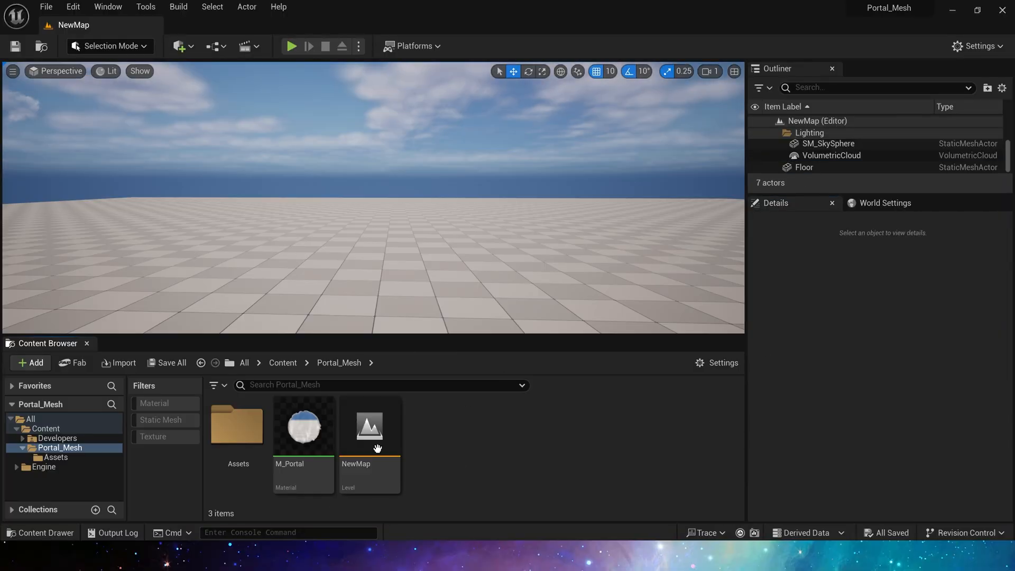
- From Assets, inspect T_Portal_SpaceMask_M by viewing a single colour channel of the mask
double_click(238, 427)
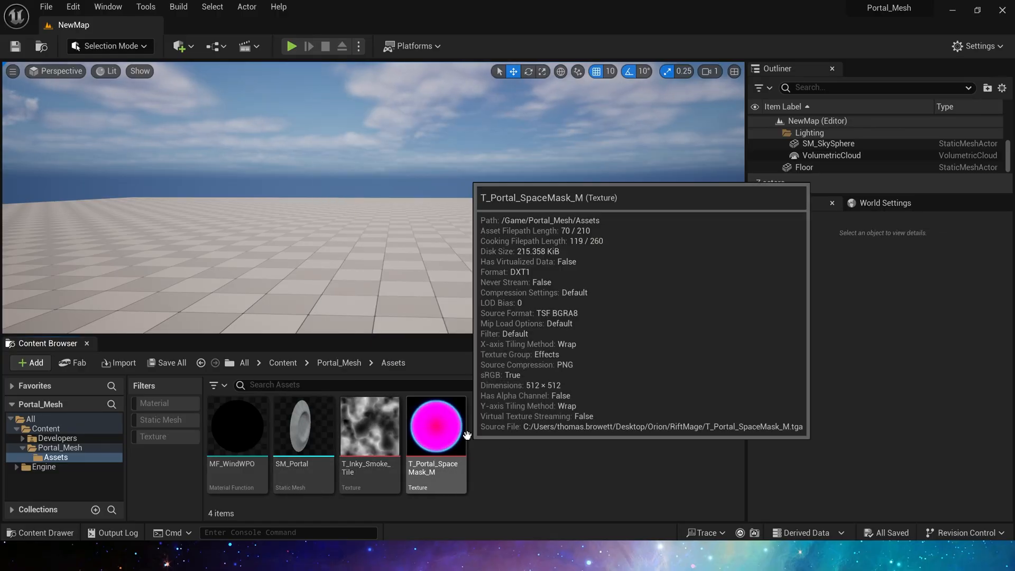
double_click(436, 426)
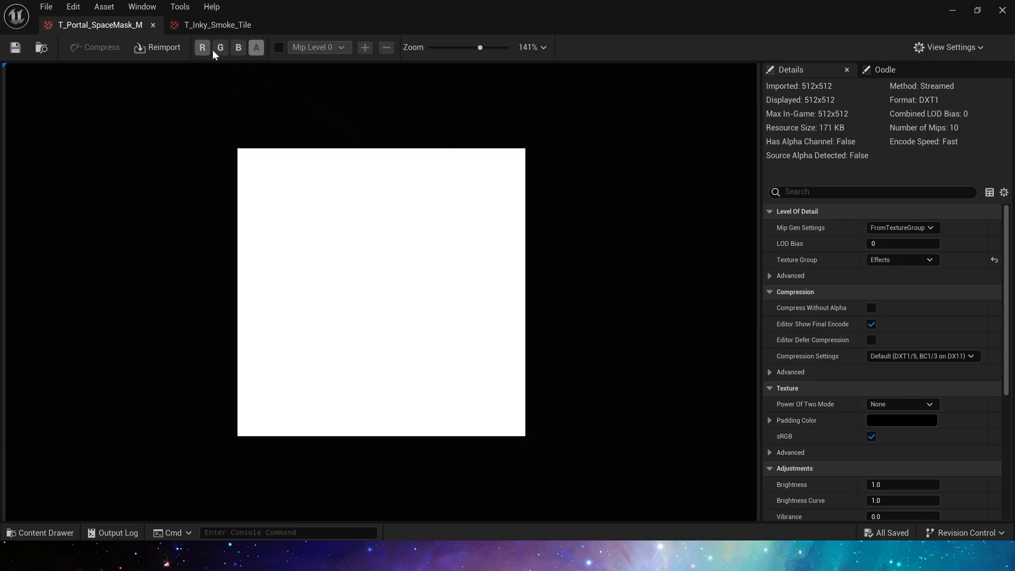
click(238, 48)
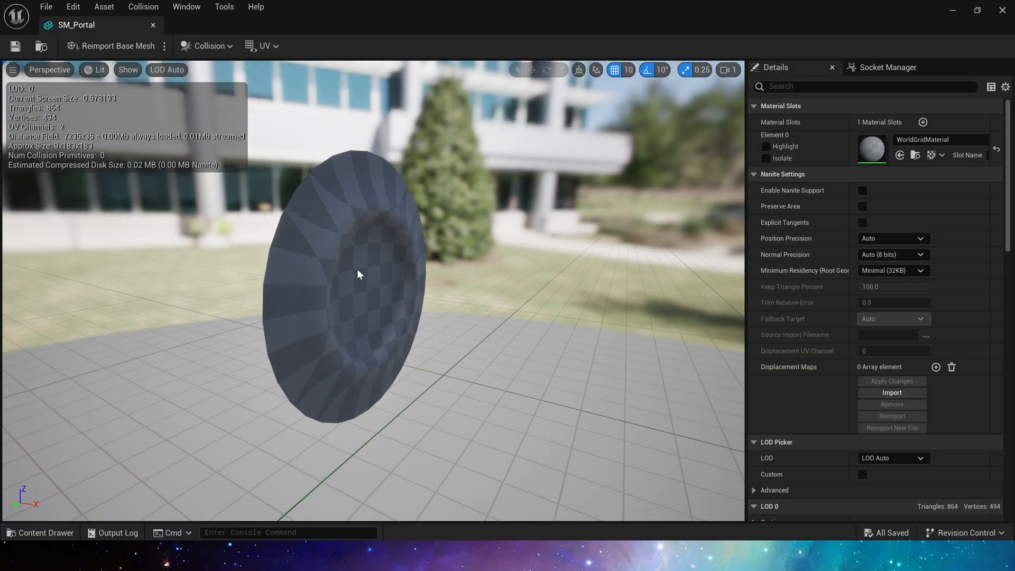
- Display UV Channel 0's layout over the SM_Portal disc mesh
click(263, 46)
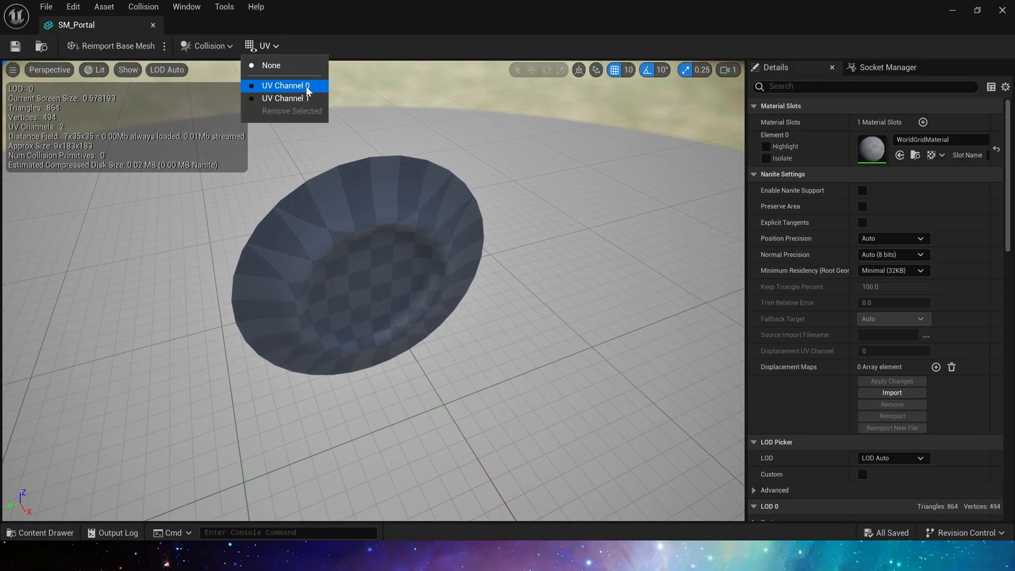
click(283, 86)
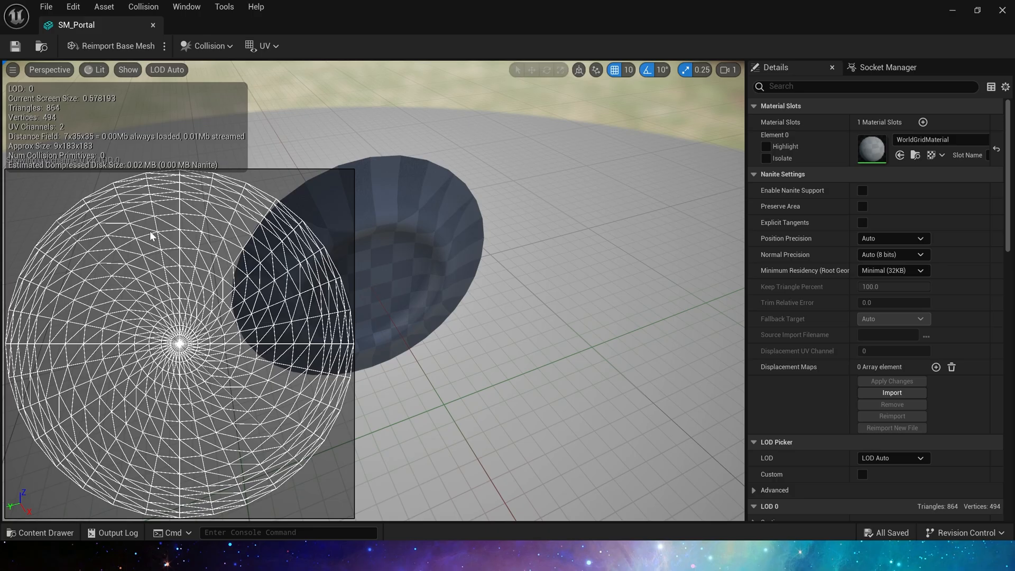
mouse_move(172, 292)
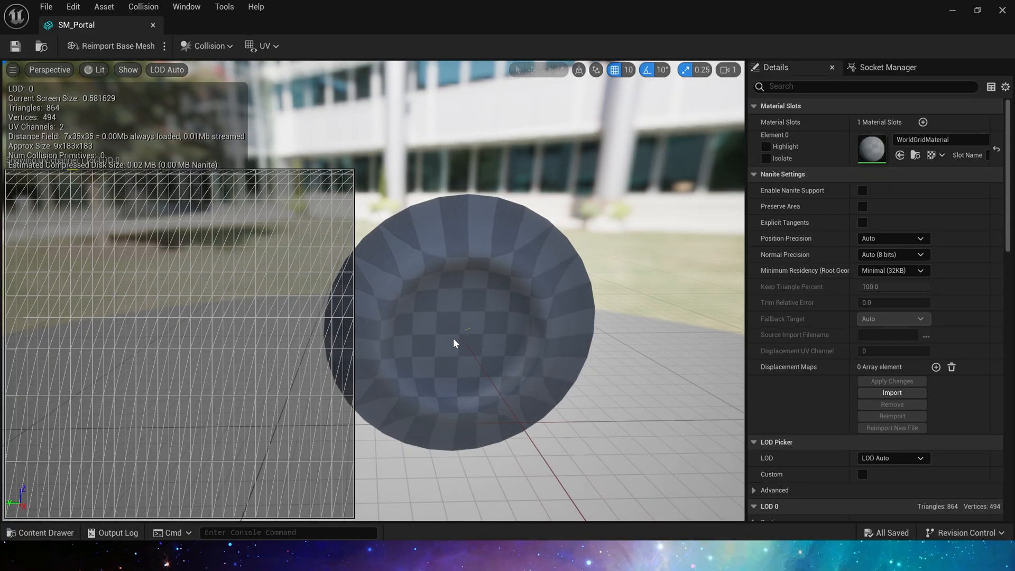
mouse_move(507, 293)
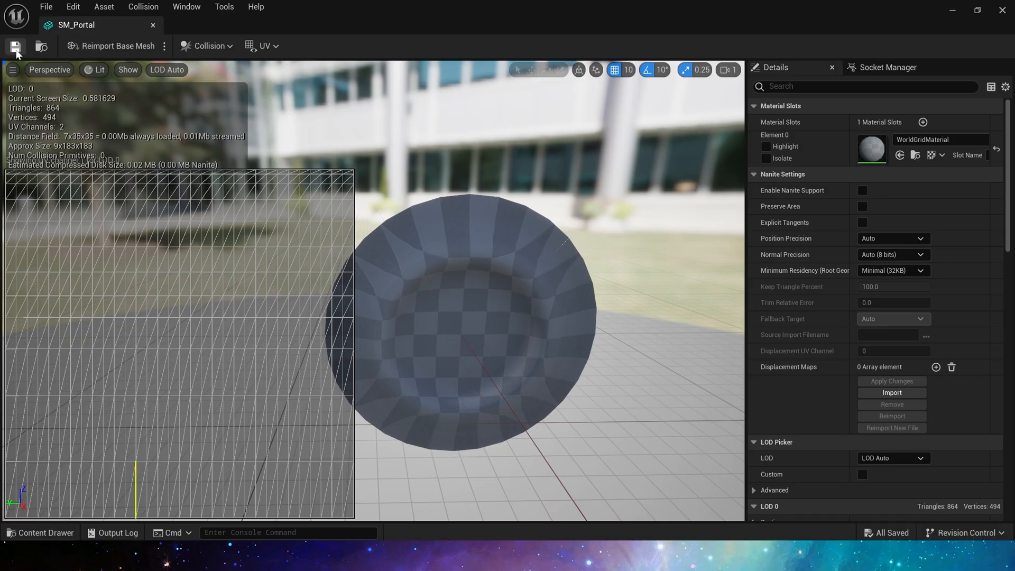
mouse_move(999, 19)
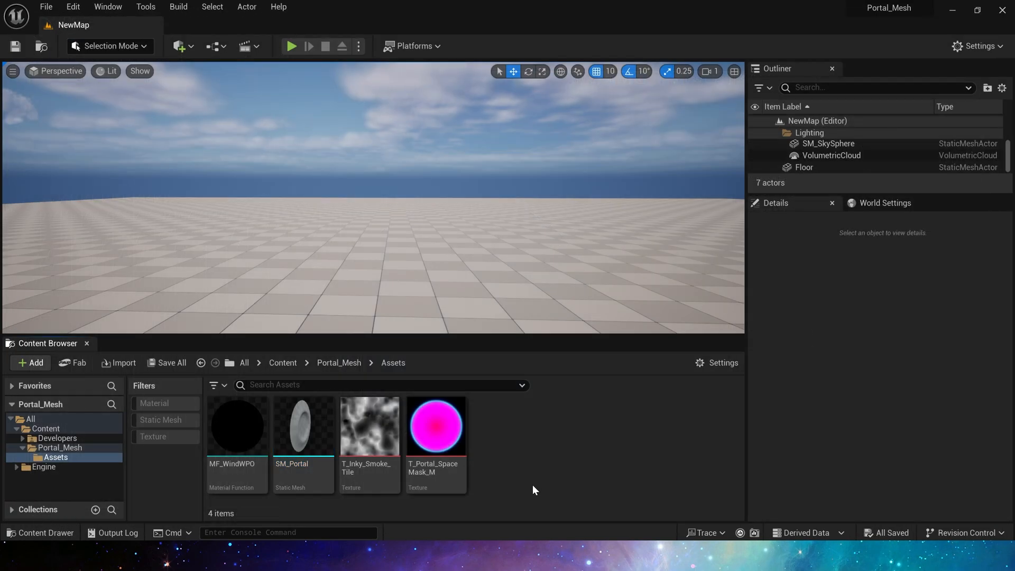
mouse_move(235, 424)
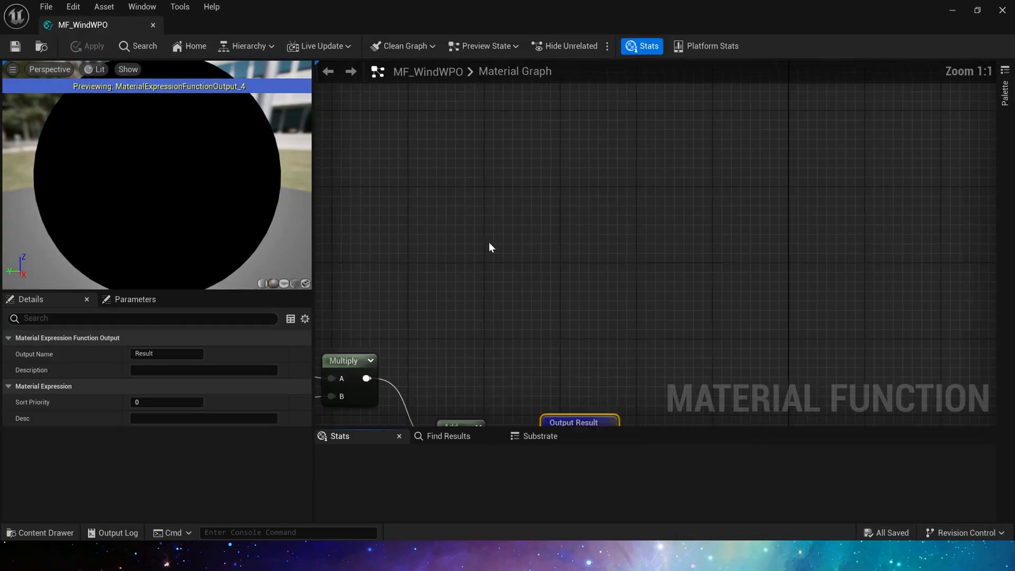
- Scroll through the MF_WindWPO wind function graph to look it over
scroll(down, 3)
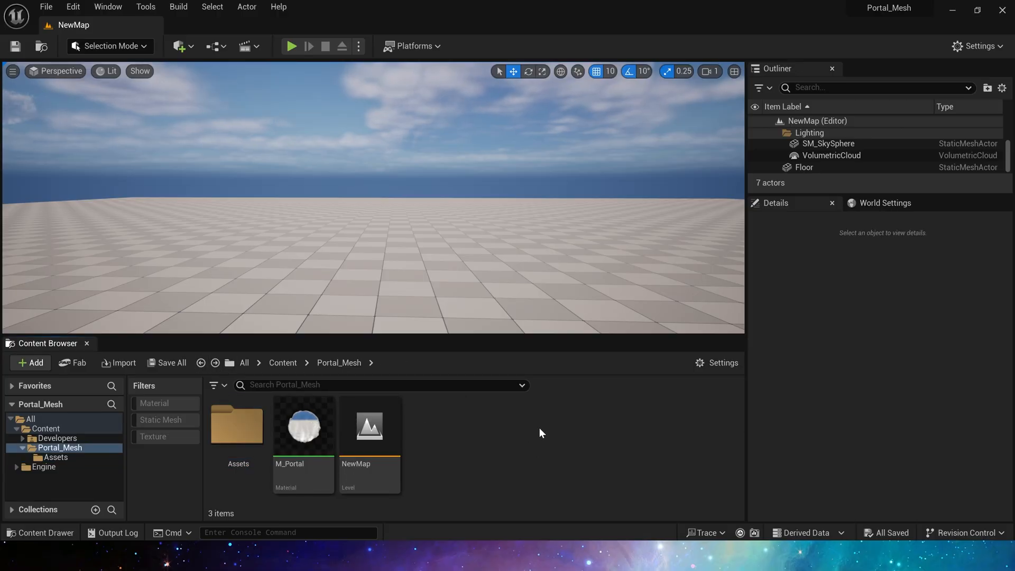
- Bring up the M_Portal material graph and zoom toward its mask Texture Sample nodes
double_click(304, 426)
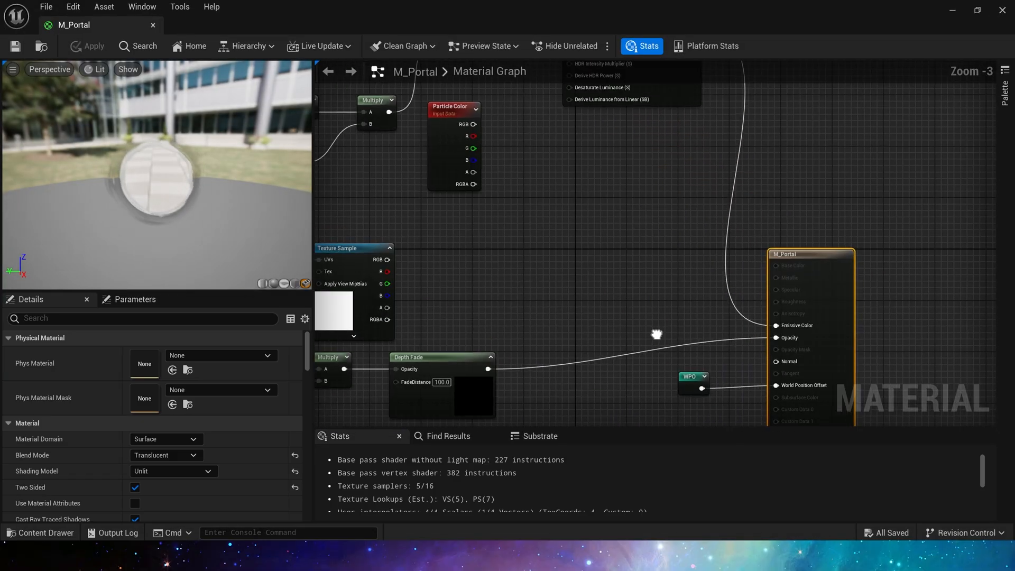
scroll(down, 3)
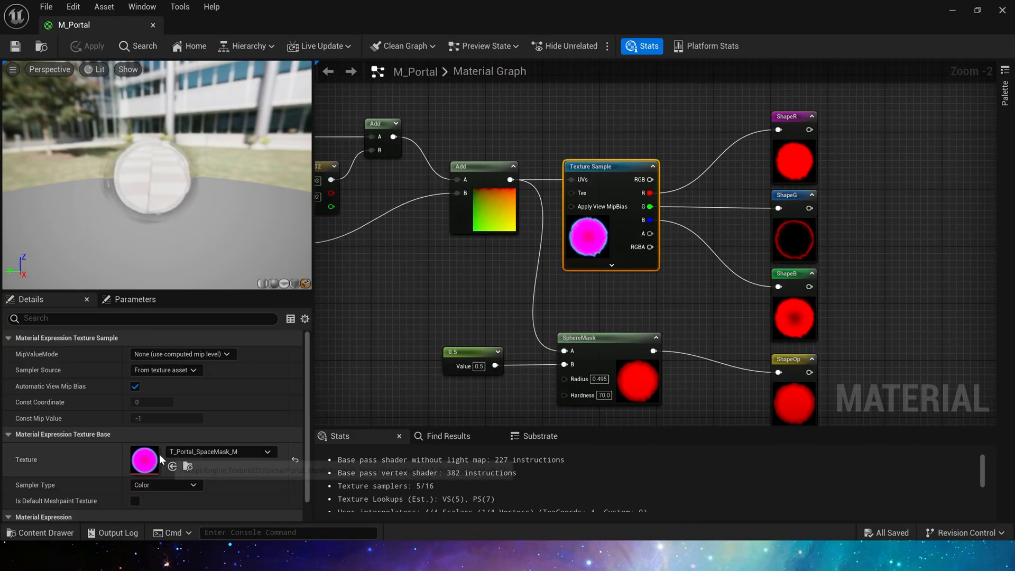
mouse_move(745, 326)
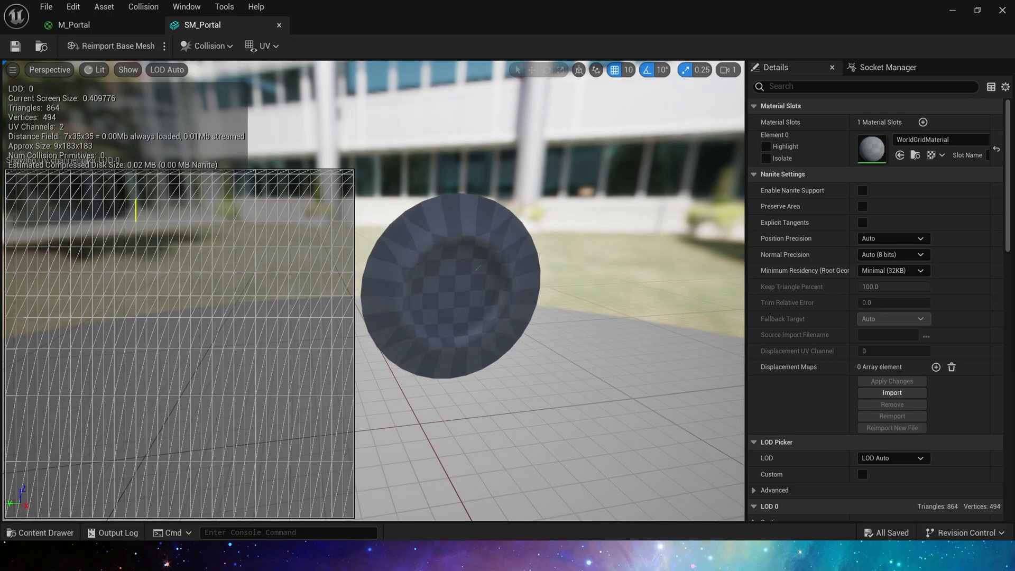
- Switch back to the M_Portal graph to study its panning smoke texture nodes
click(74, 24)
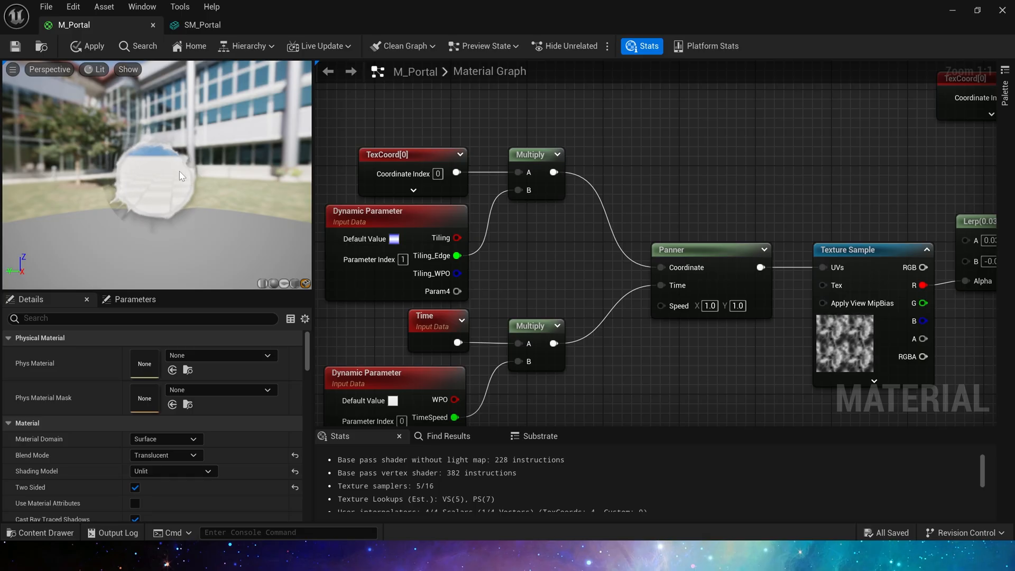
mouse_move(354, 177)
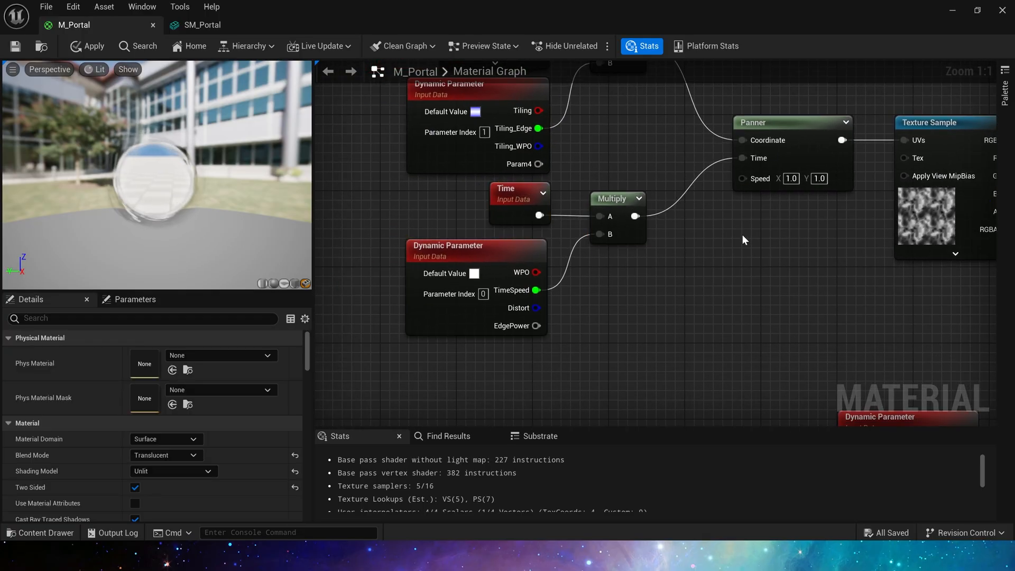
- Inspect the ShapeB Multiply, Absolute World Position and Object Position nodes in the WPO chain
scroll(down, 3)
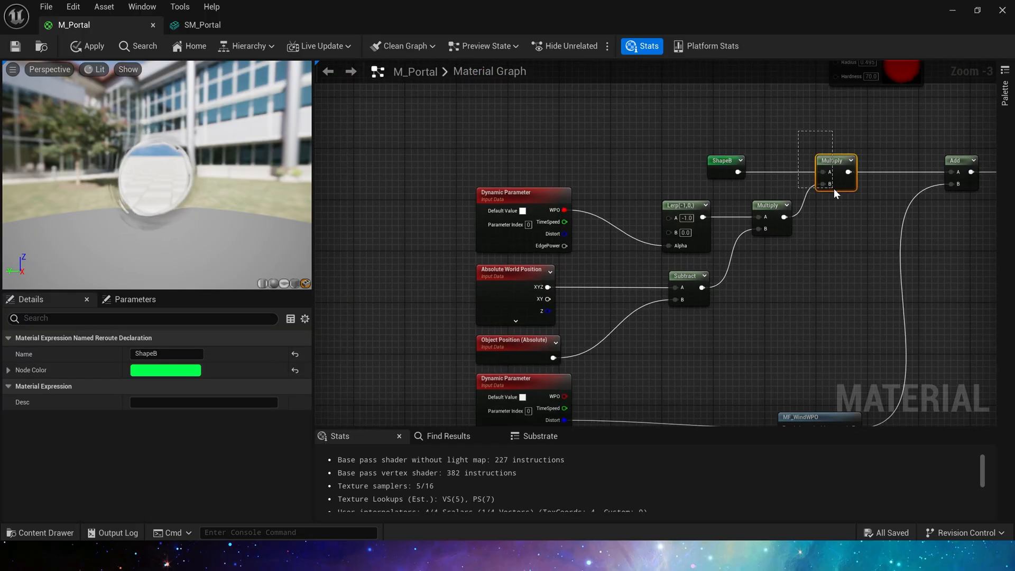
click(836, 160)
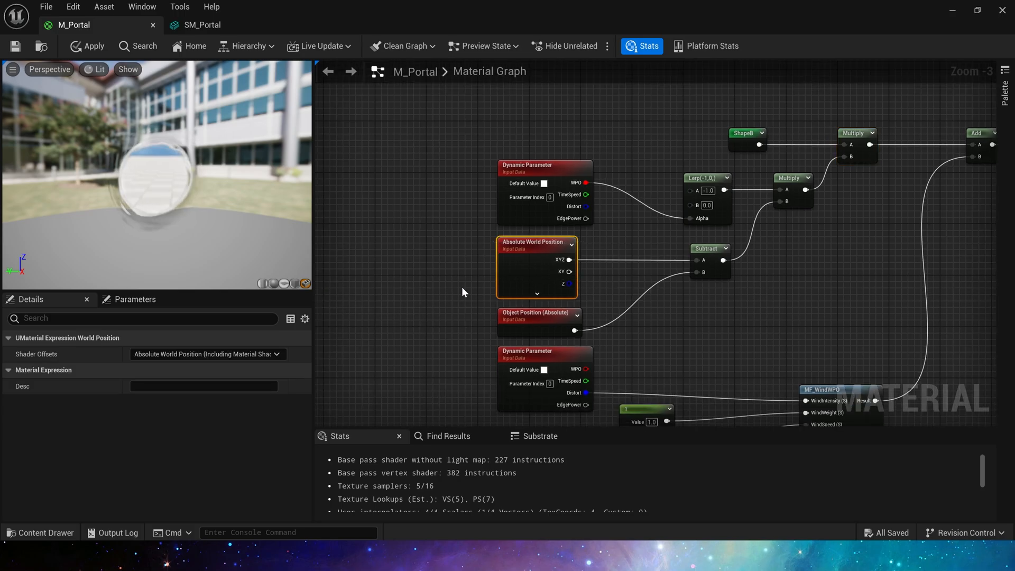
click(534, 310)
text(0)
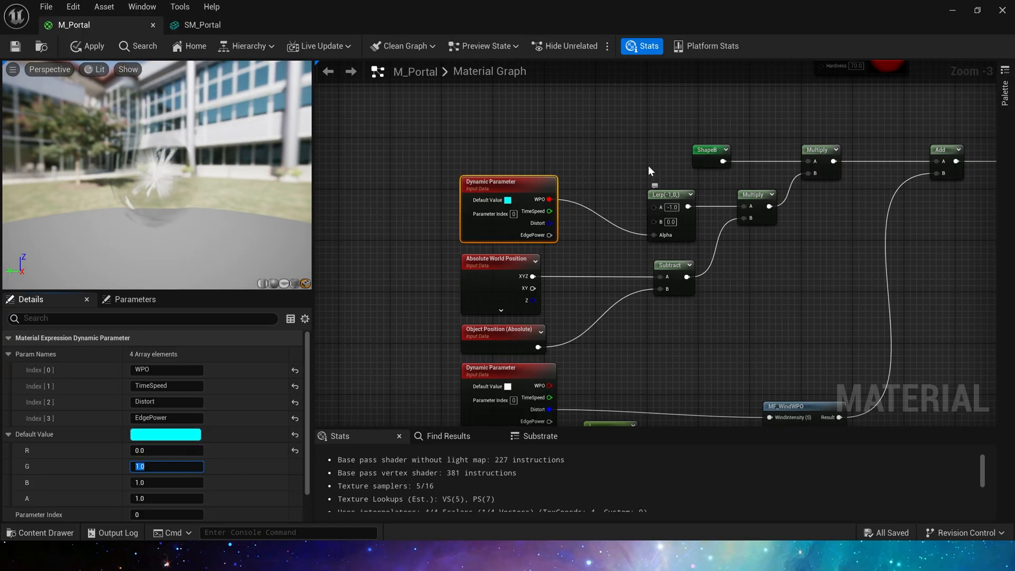
mouse_move(175, 211)
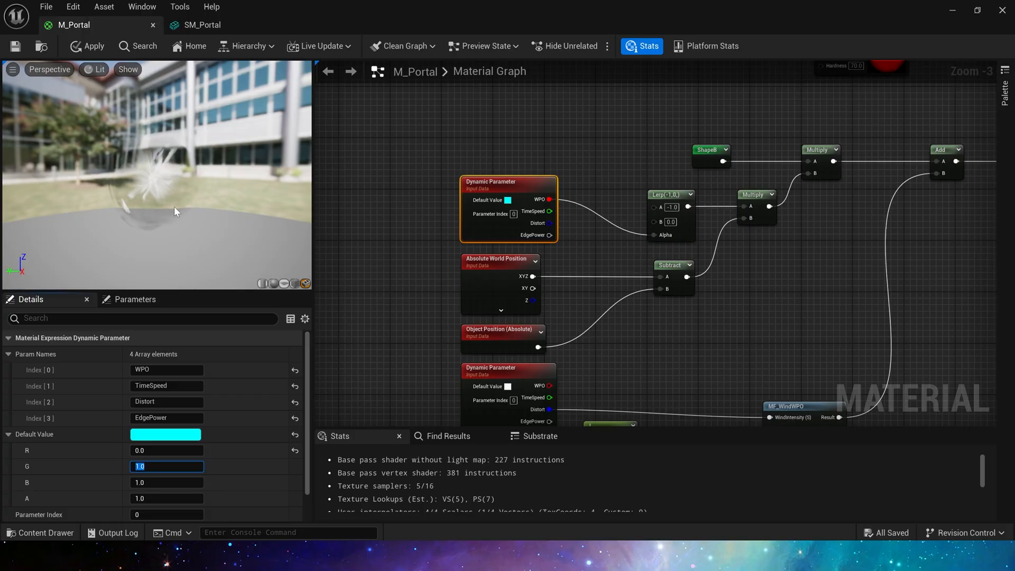
mouse_move(182, 176)
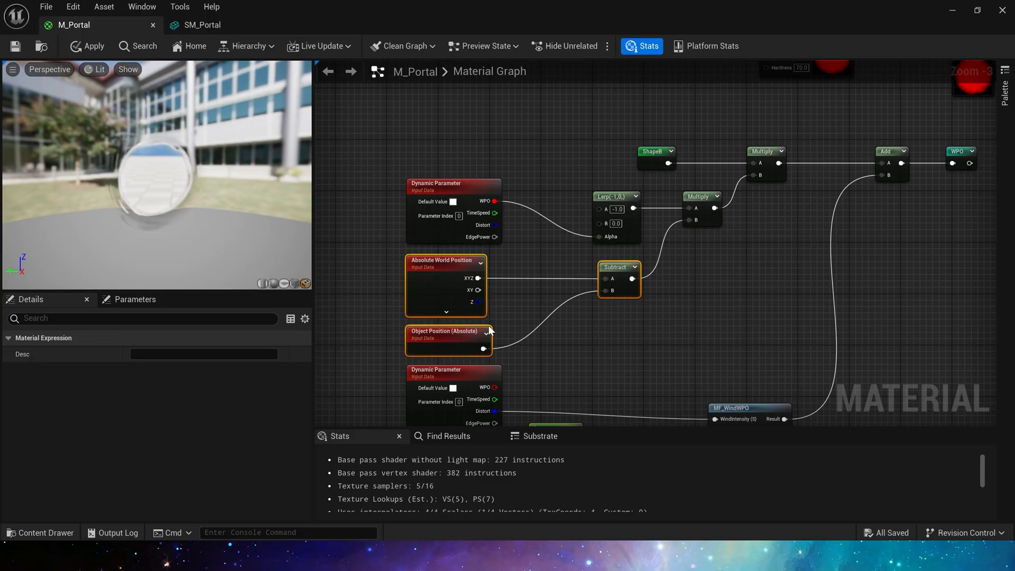
click(446, 331)
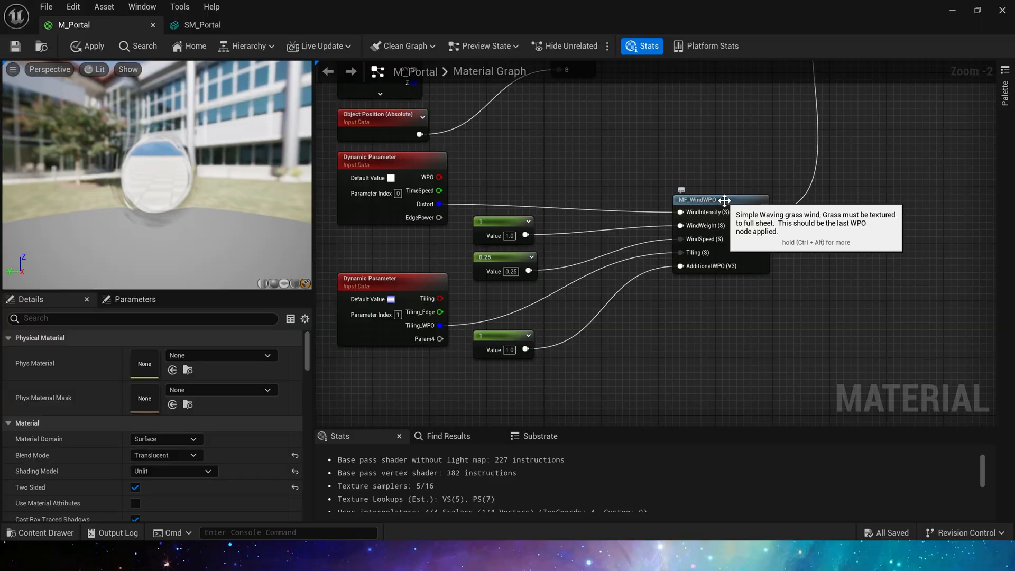
- Check MF_WindWPO's Tiling input node, then return to the M_Portal graph
double_click(720, 200)
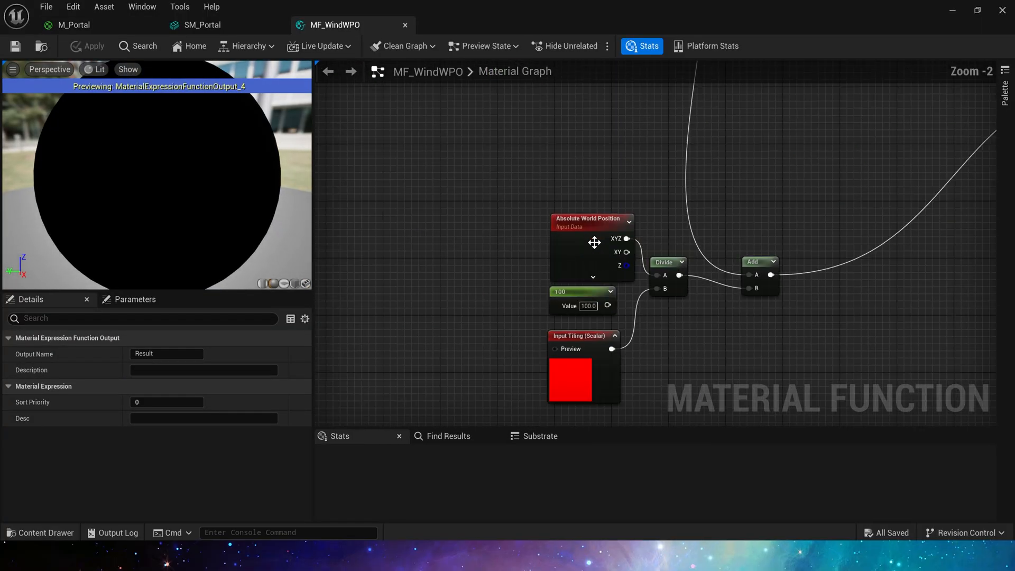
click(573, 366)
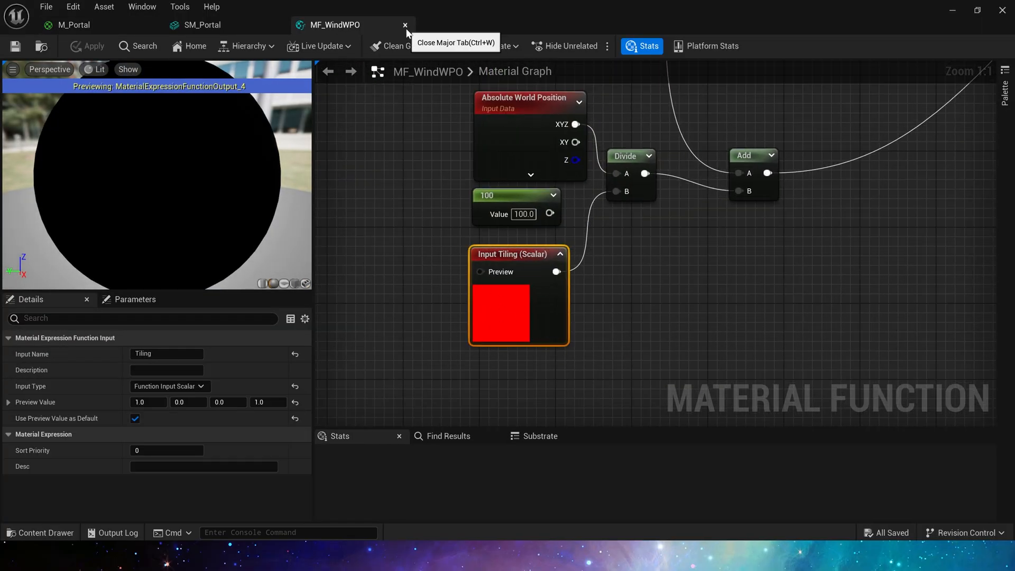
click(73, 24)
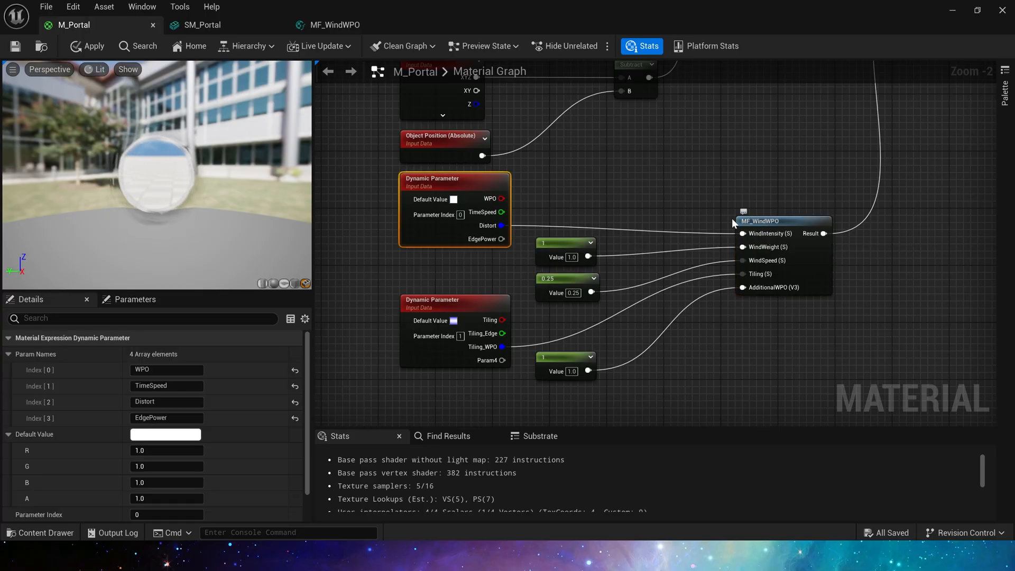
click(565, 250)
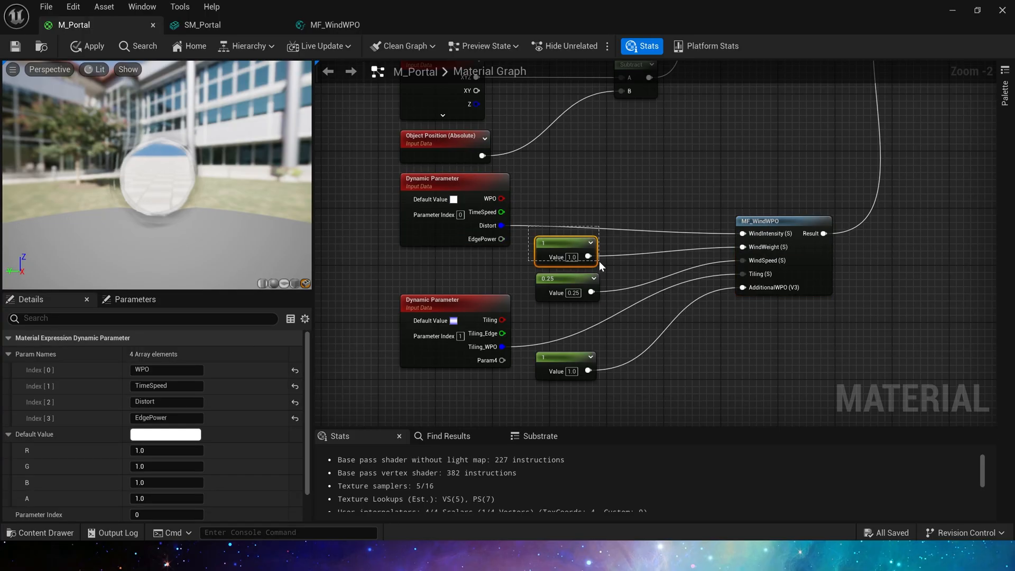
click(565, 252)
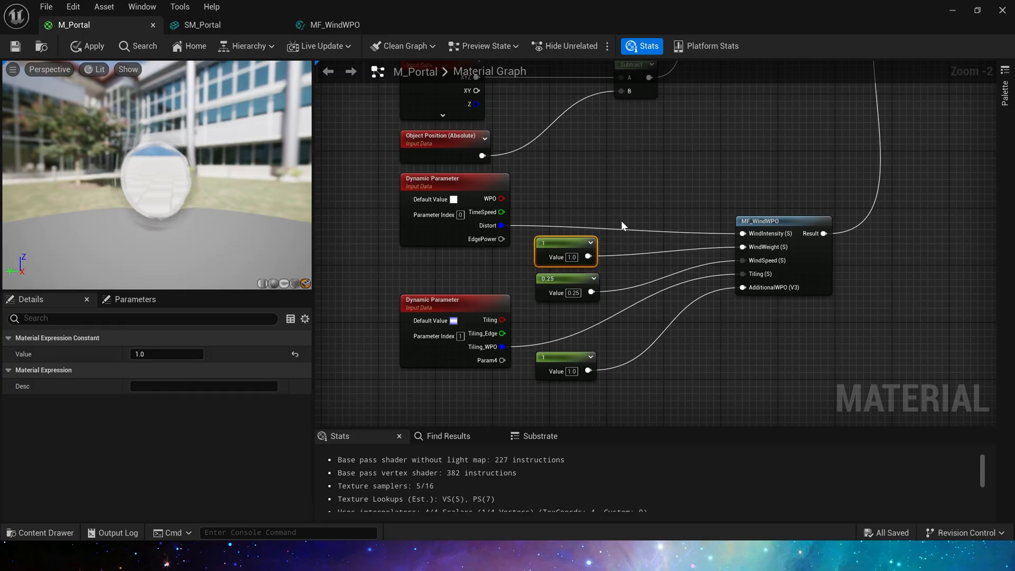
mouse_move(157, 174)
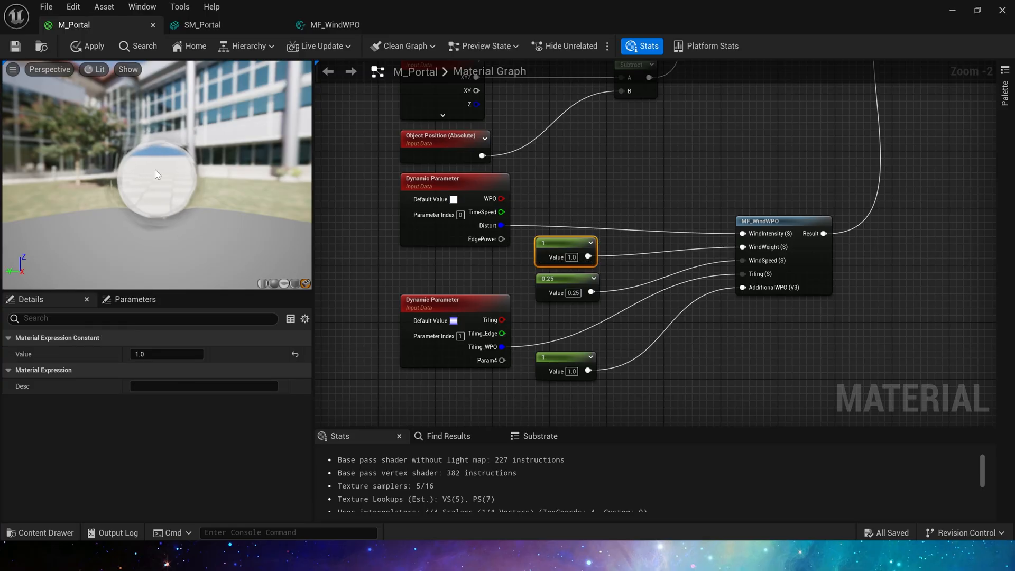
click(564, 278)
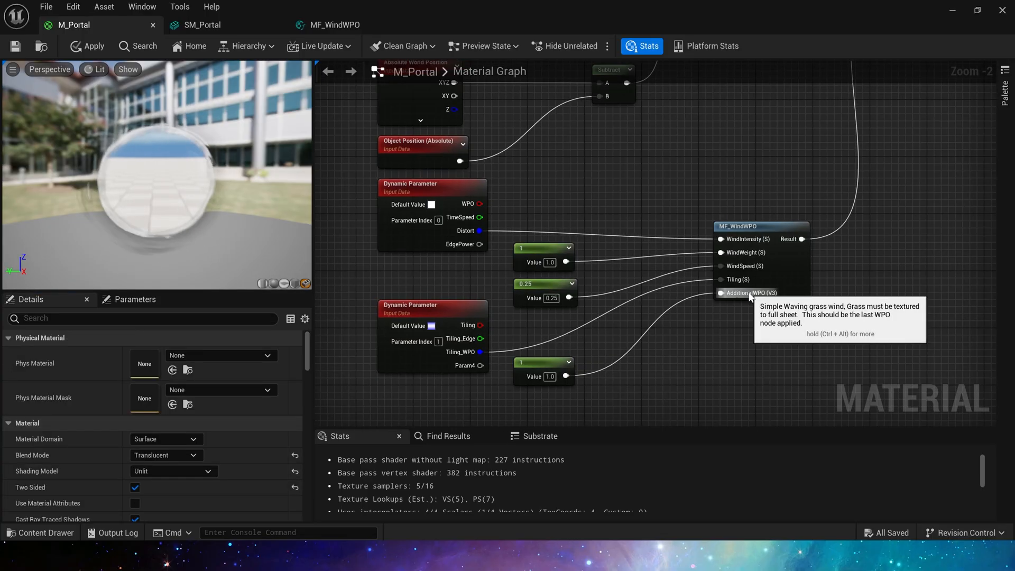
scroll(down, 3)
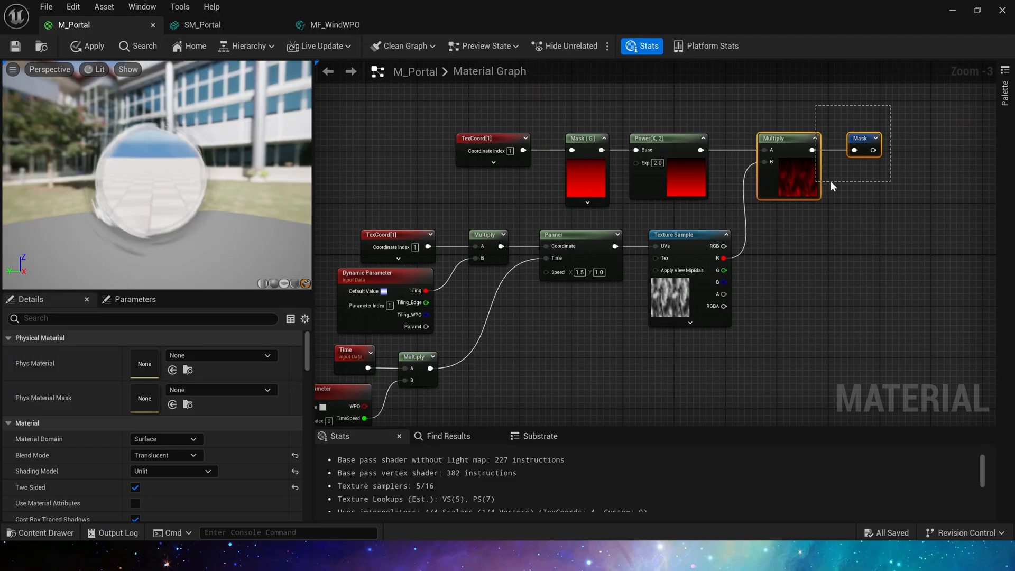
click(862, 138)
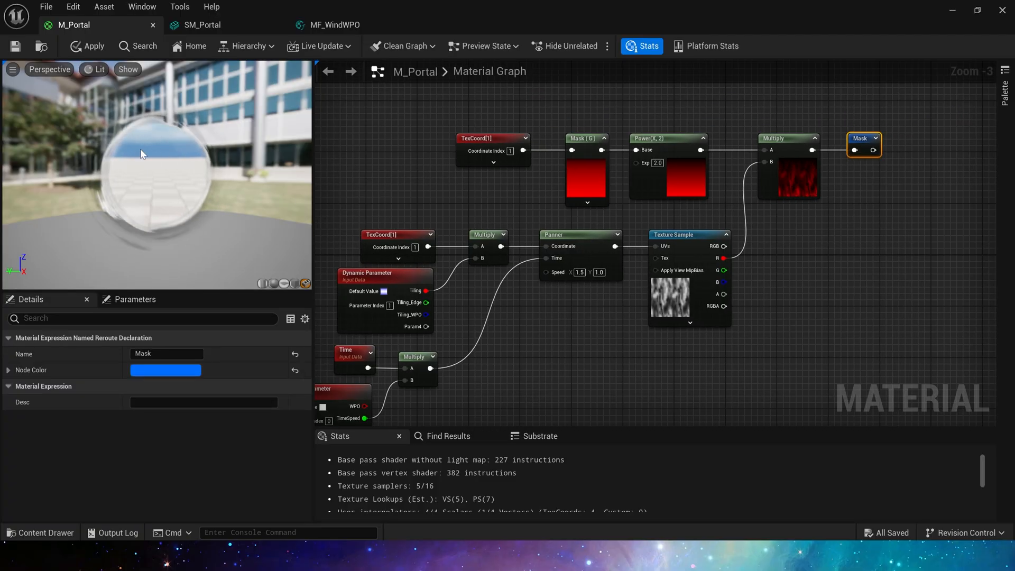
scroll(down, 3)
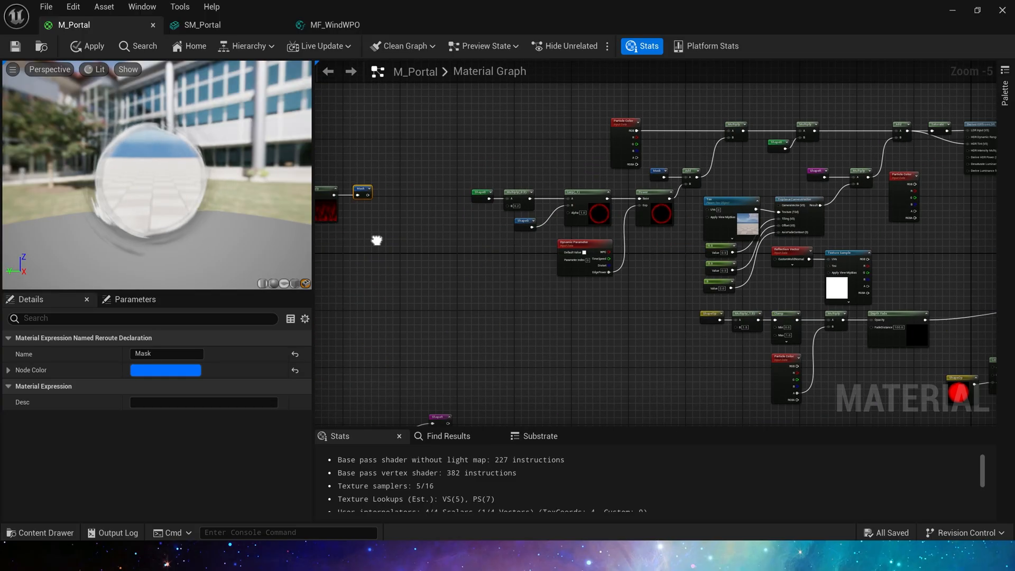
scroll(up, 3)
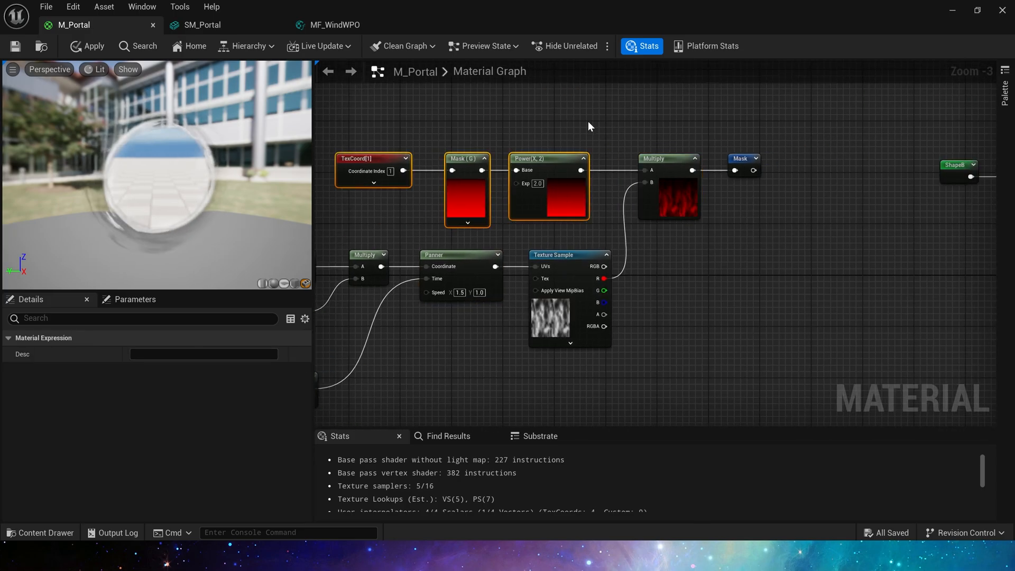
click(608, 245)
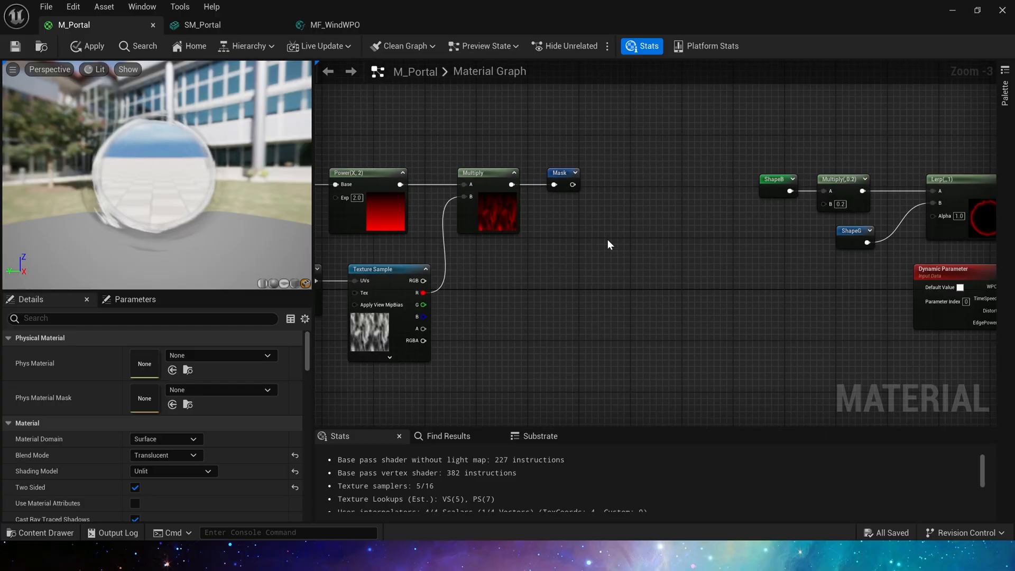
scroll(down, 3)
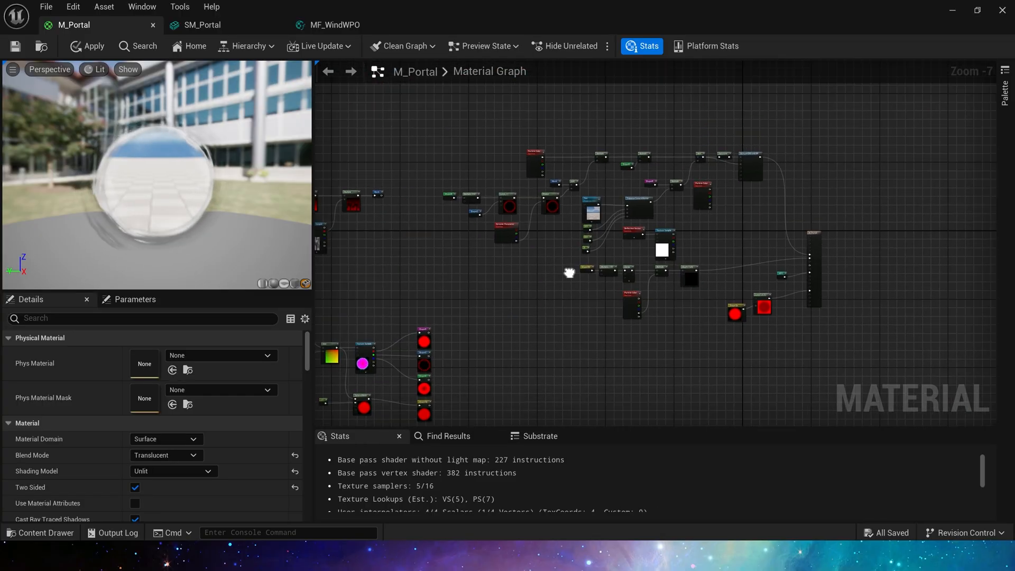
scroll(up, 3)
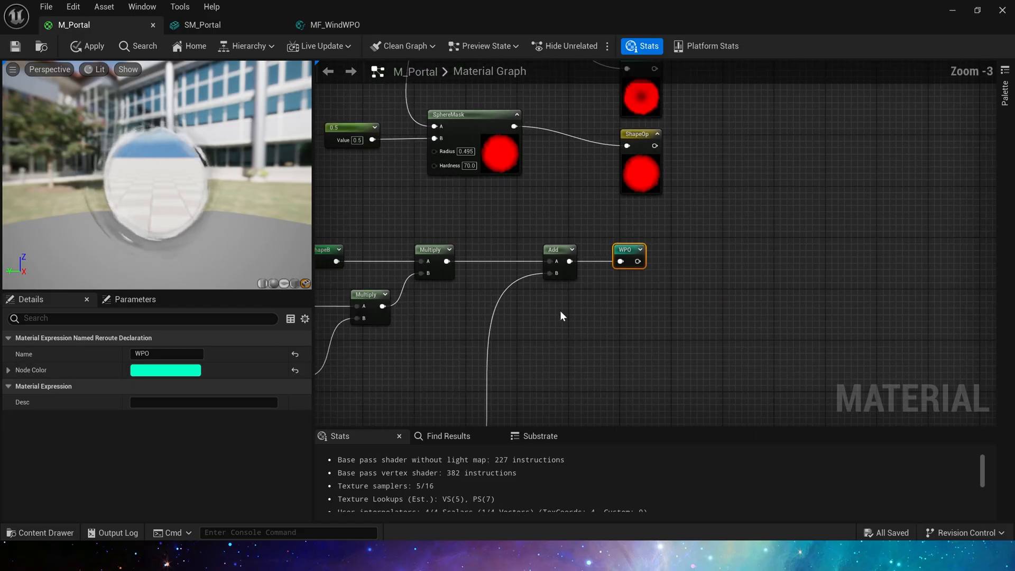
scroll(down, 3)
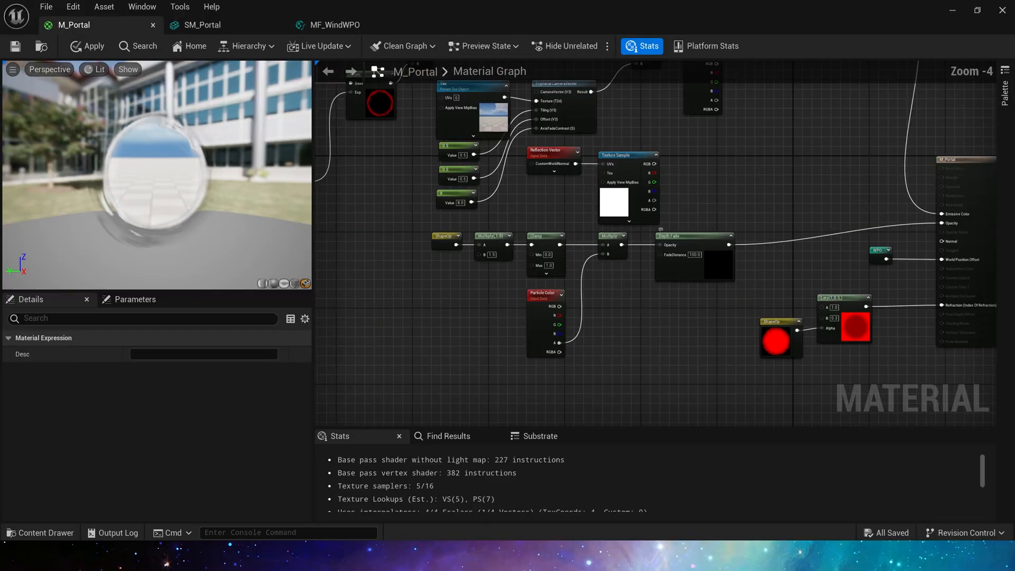
scroll(up, 3)
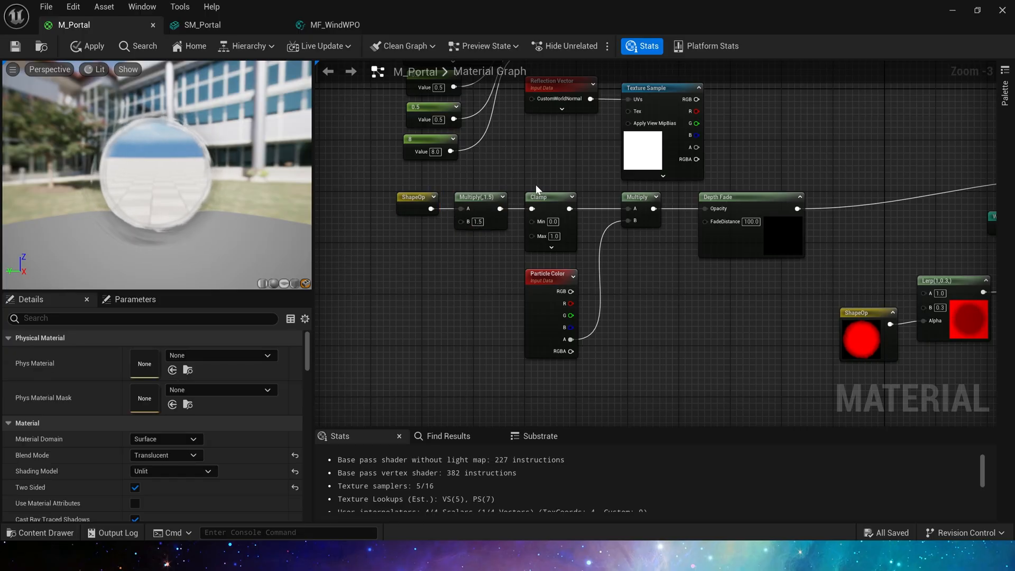
click(537, 197)
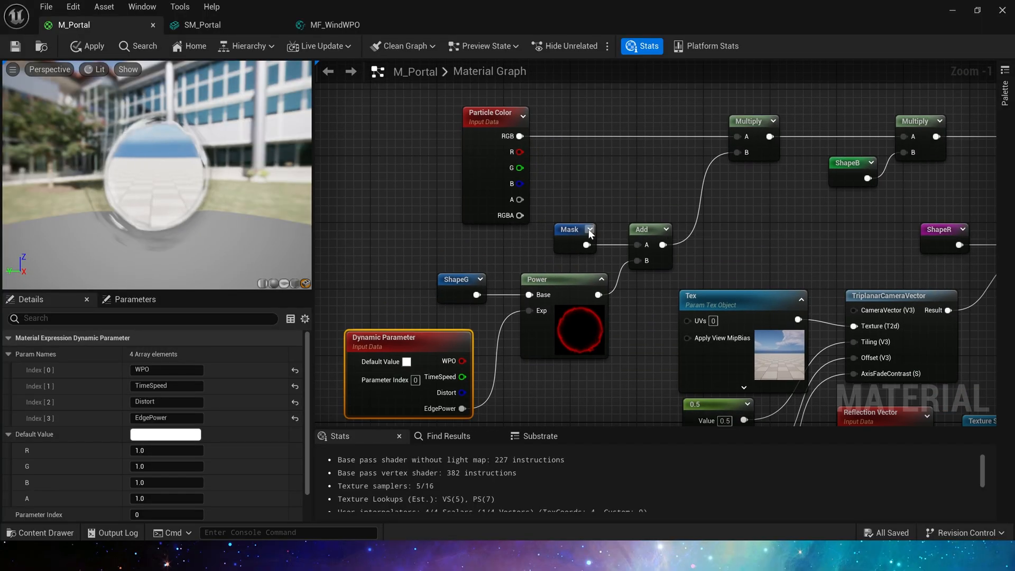
click(546, 230)
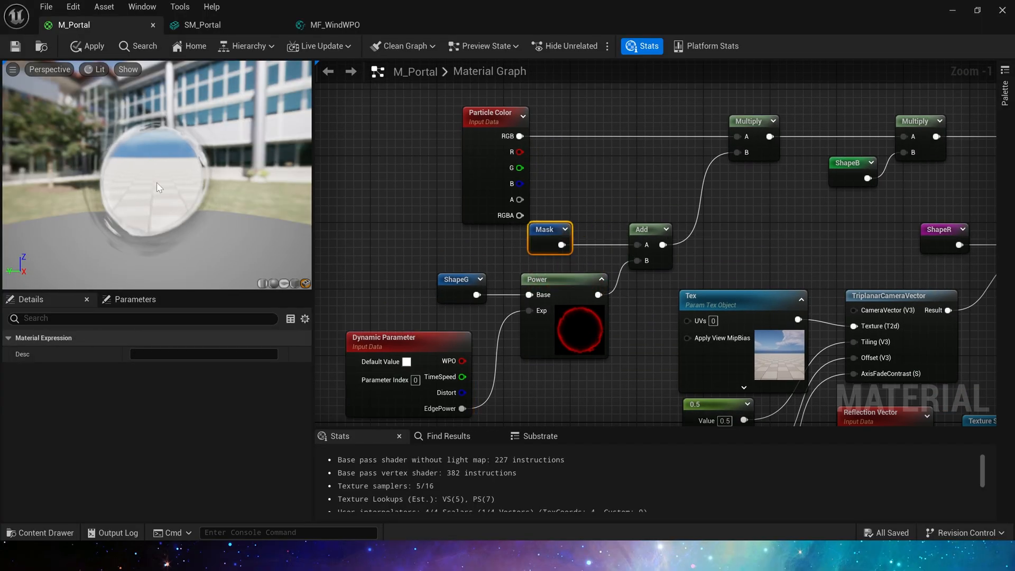
mouse_move(665, 232)
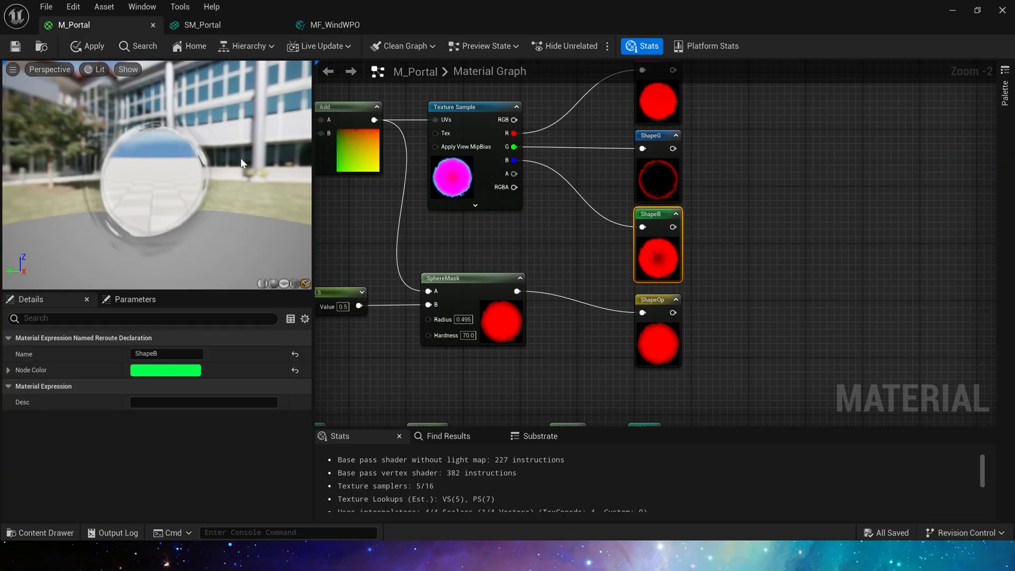
scroll(down, 3)
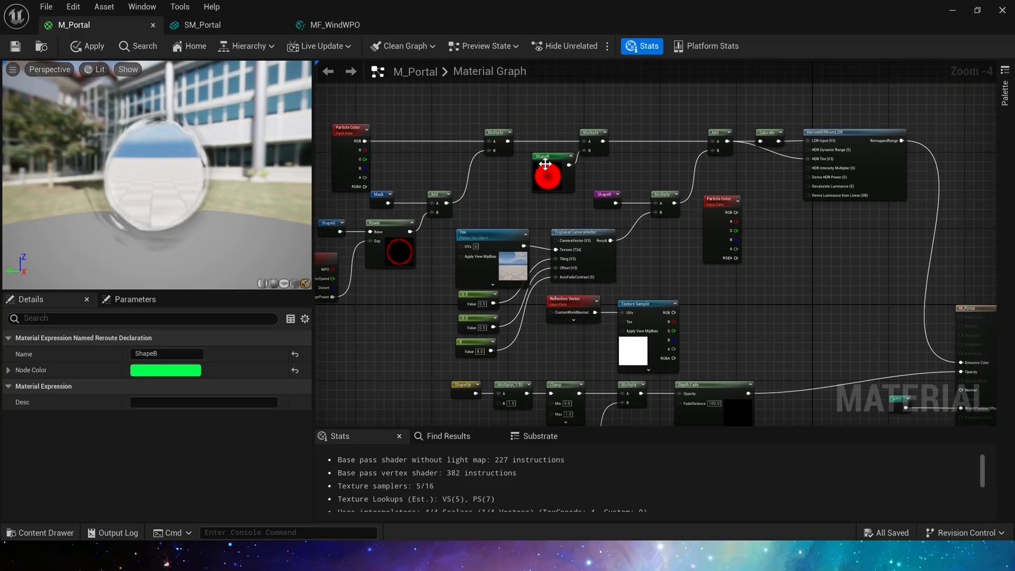
scroll(up, 3)
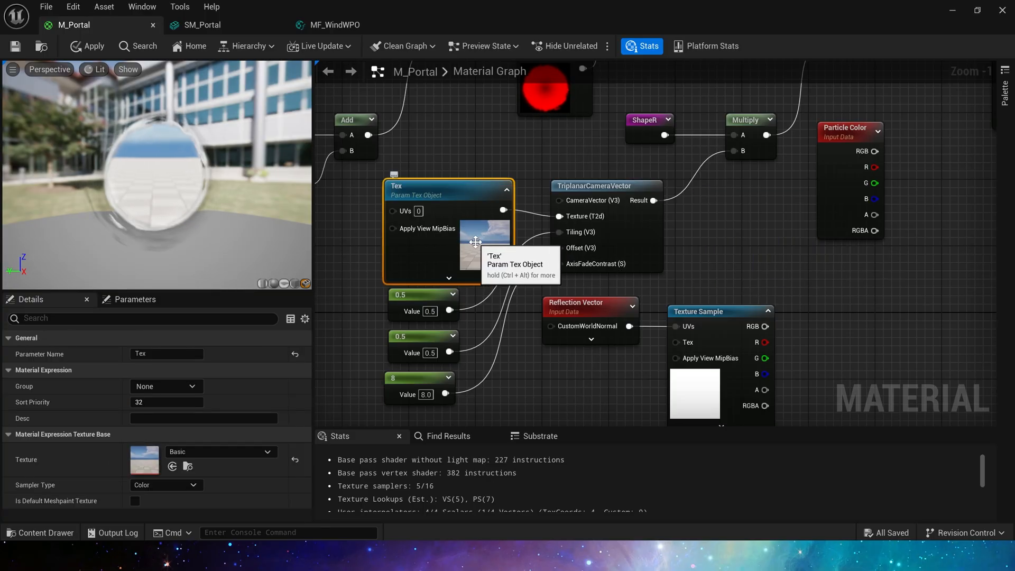
- Review M_Portal's overall settings and inspect its reflection texture sample
click(423, 336)
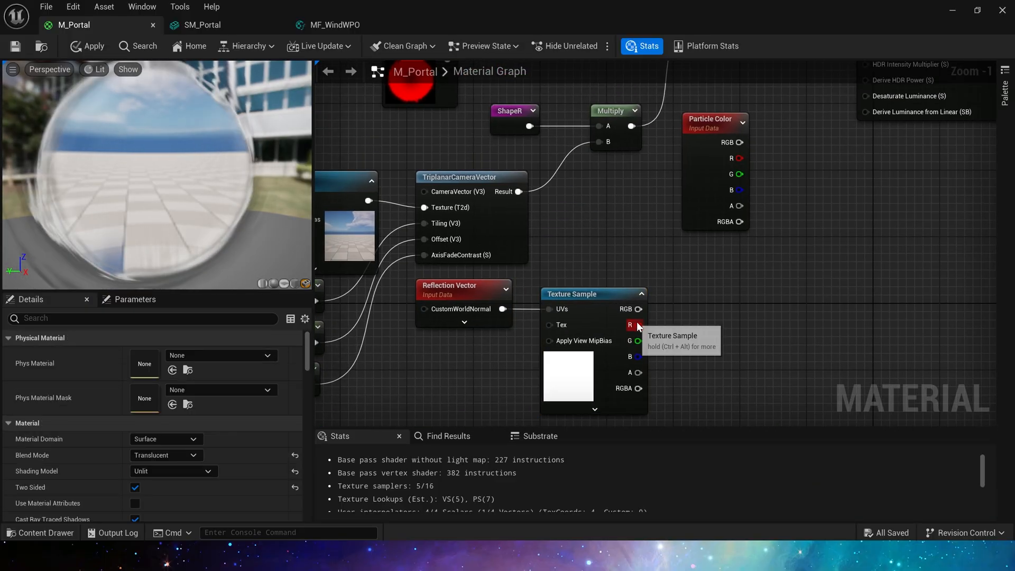
scroll(down, 3)
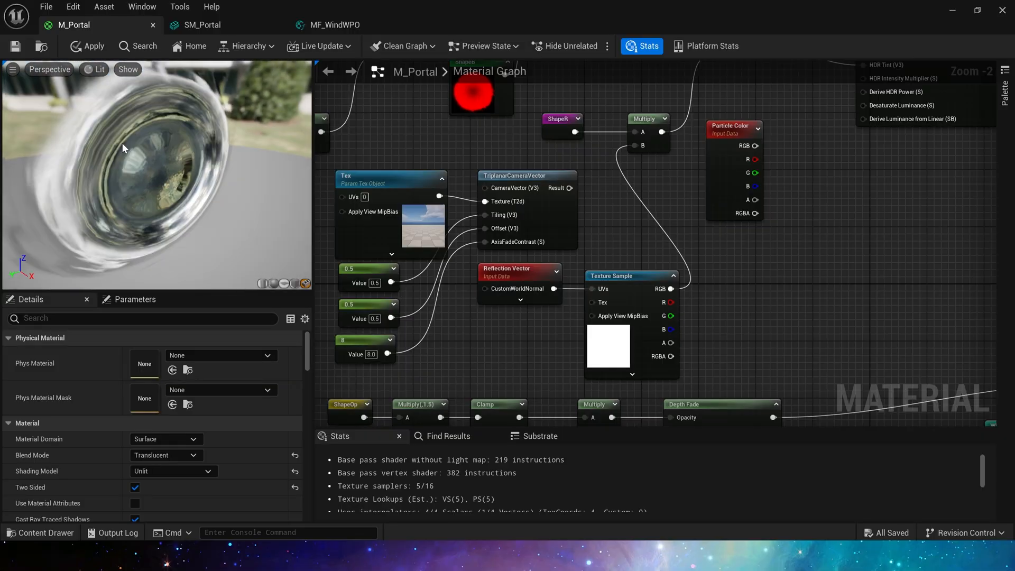
click(455, 342)
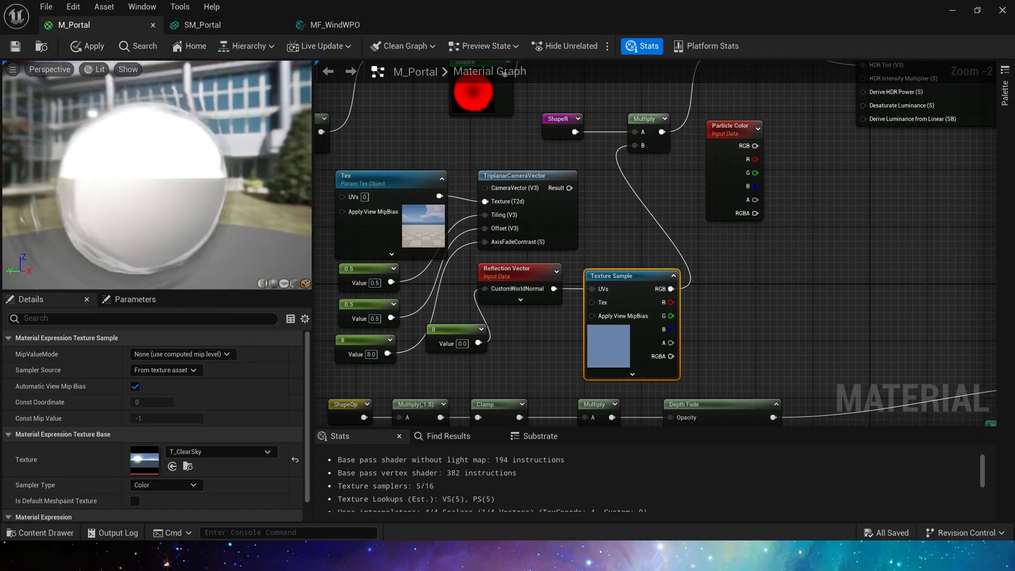
- Swap the reflection texture to SunsetAmbientCubemap and scroll through the remaining settings
click(220, 452)
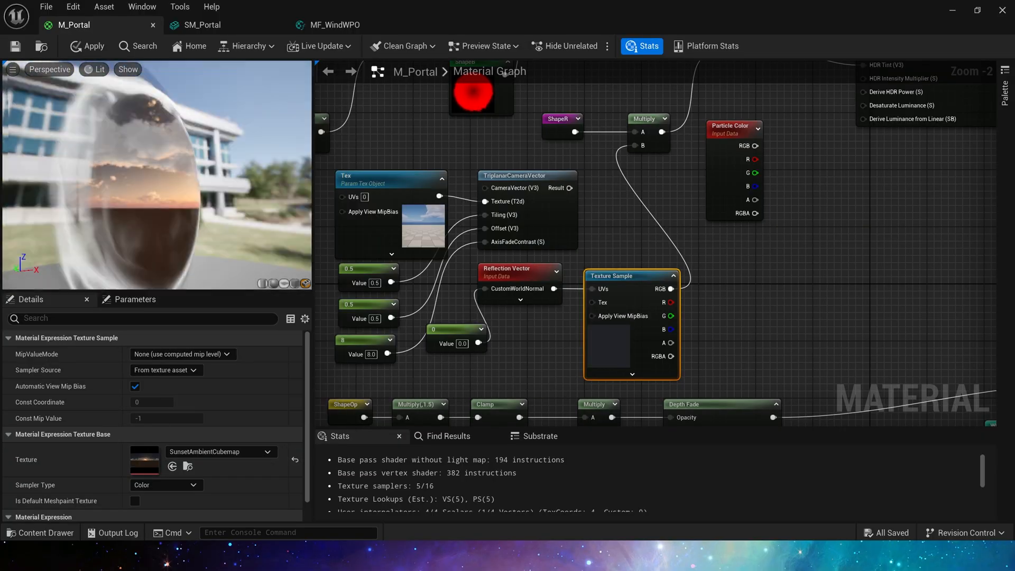
scroll(down, 3)
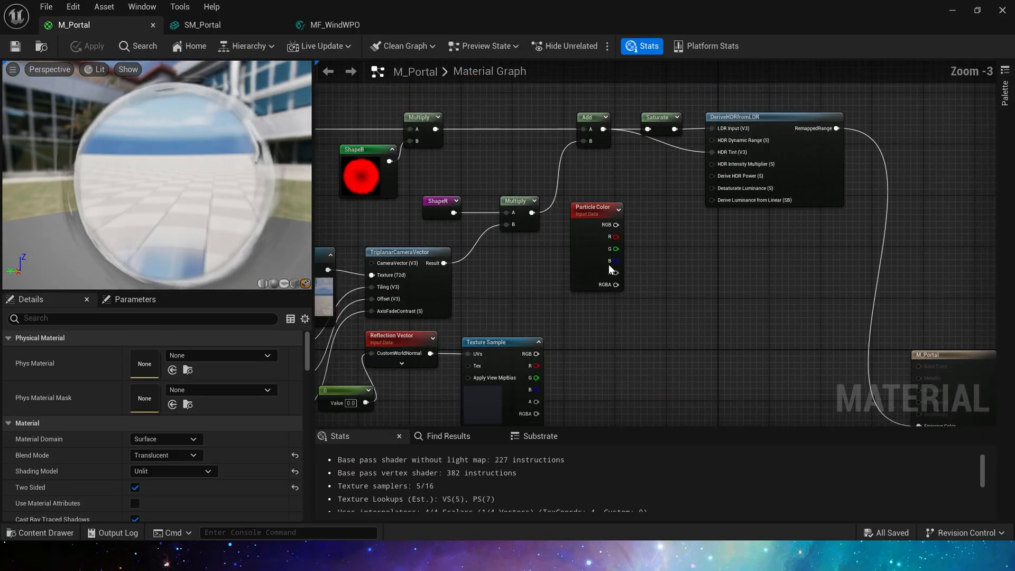
scroll(up, 3)
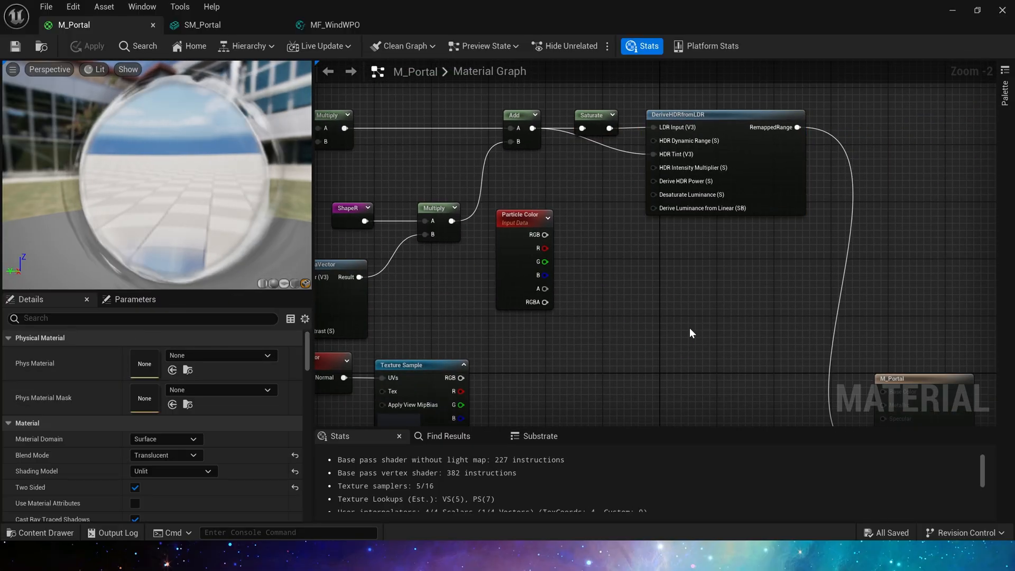
scroll(down, 3)
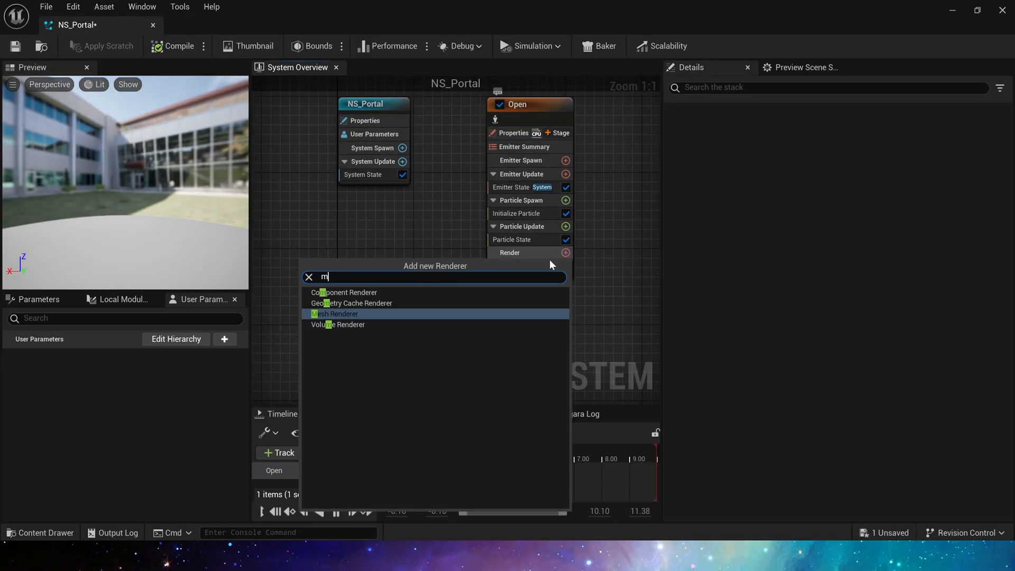
- Give the Open emitter a Mesh Renderer with material overrides and set its Loop Behavior to Once
click(335, 316)
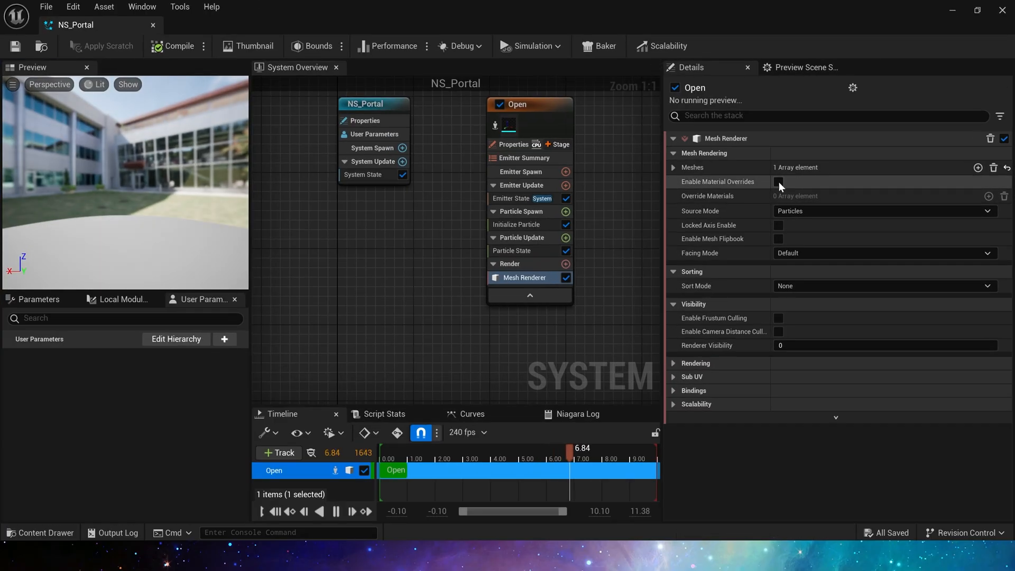
click(776, 180)
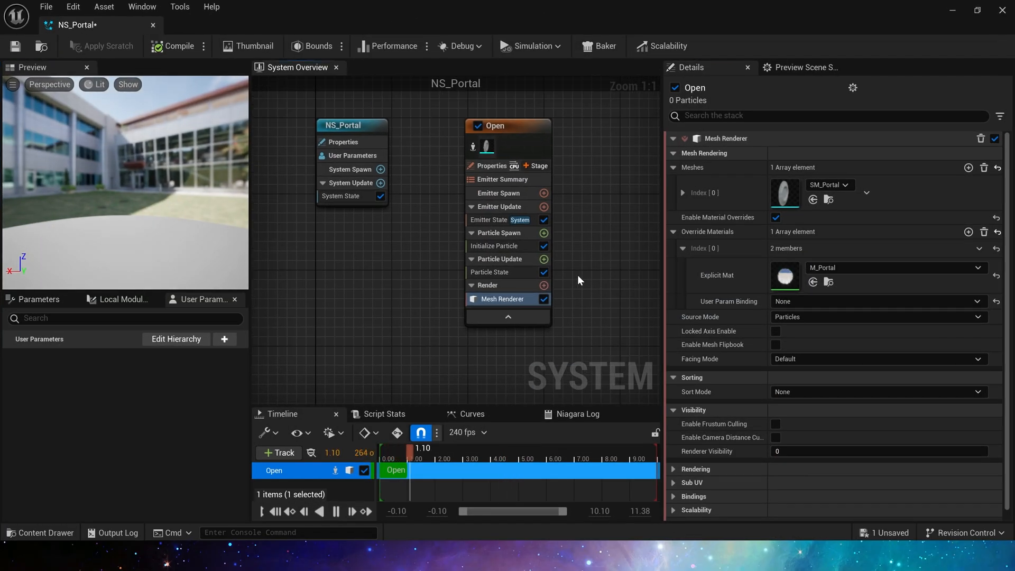
click(489, 220)
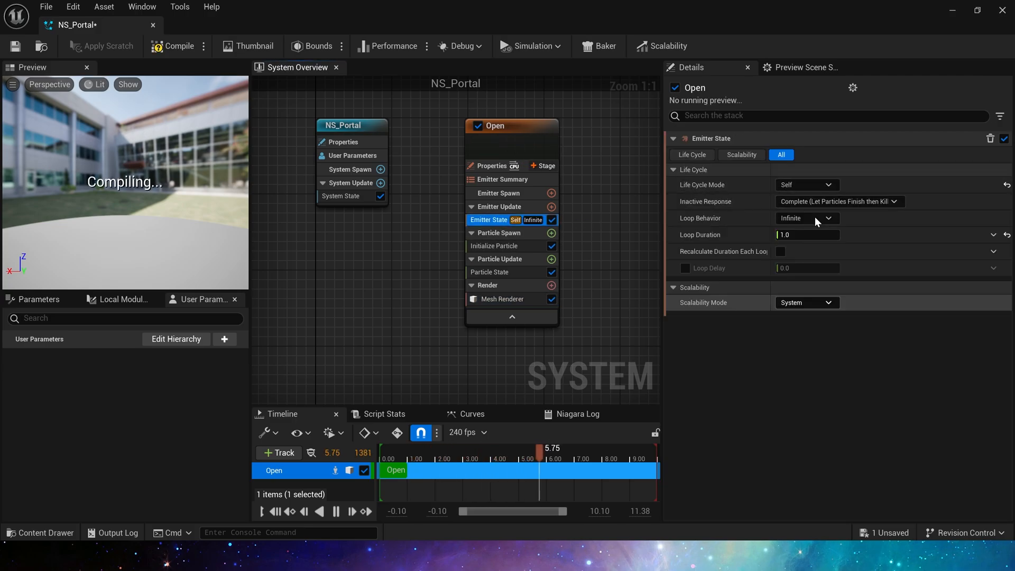
click(806, 218)
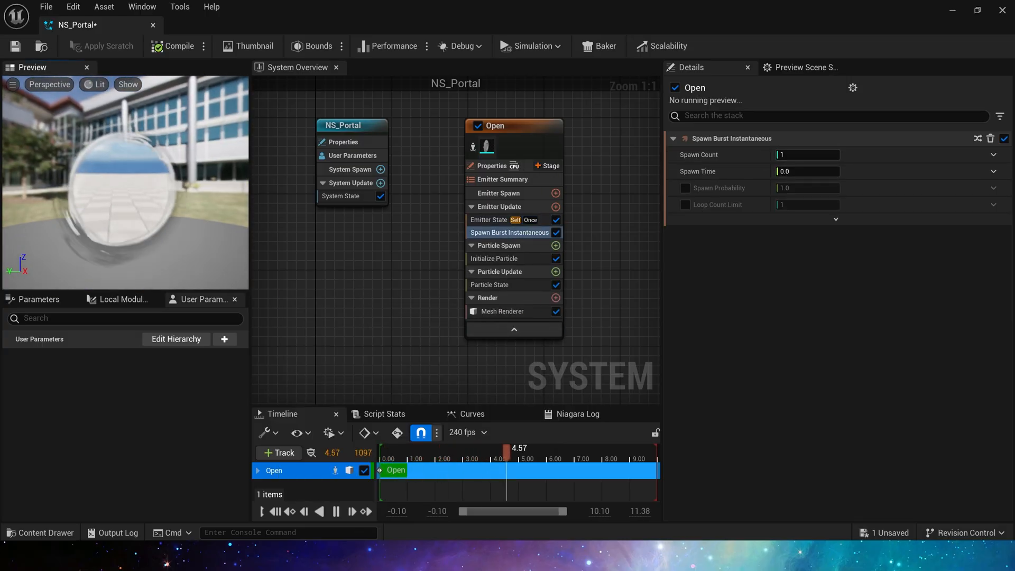
- Set Initialize Particle colour mode to Direct Set and bind it to a new Linear Color user parameter
click(500, 258)
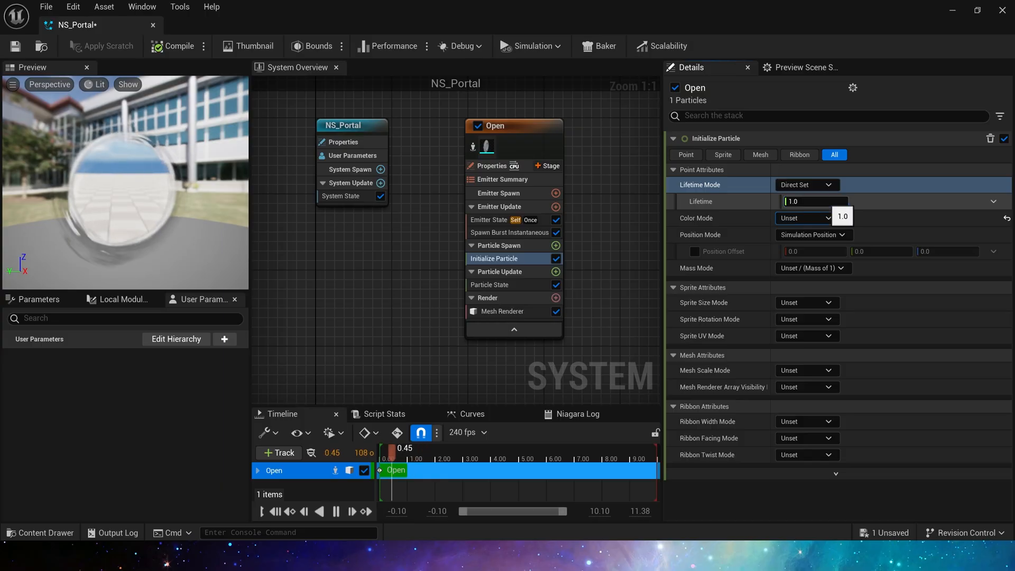
click(224, 338)
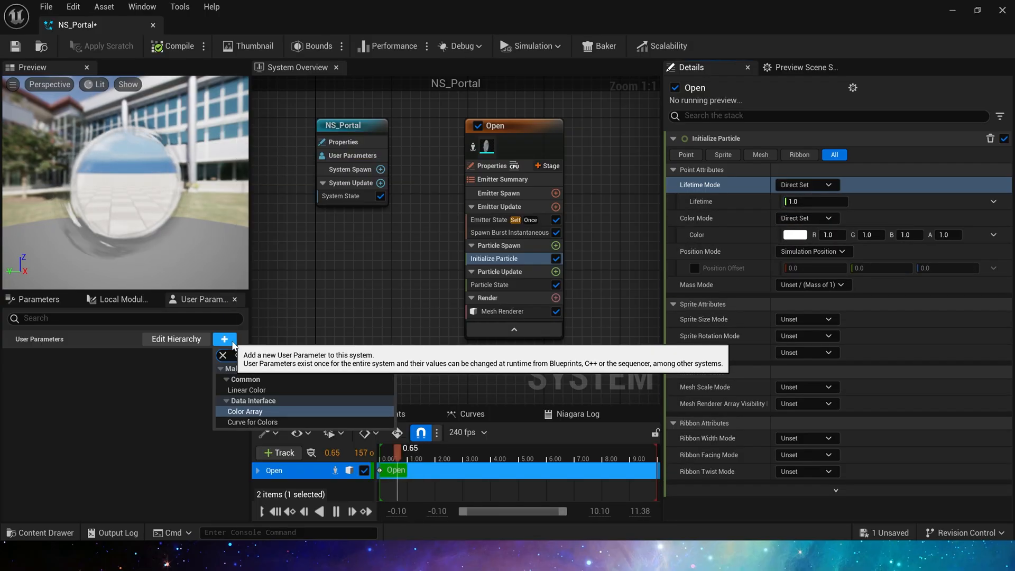
click(247, 391)
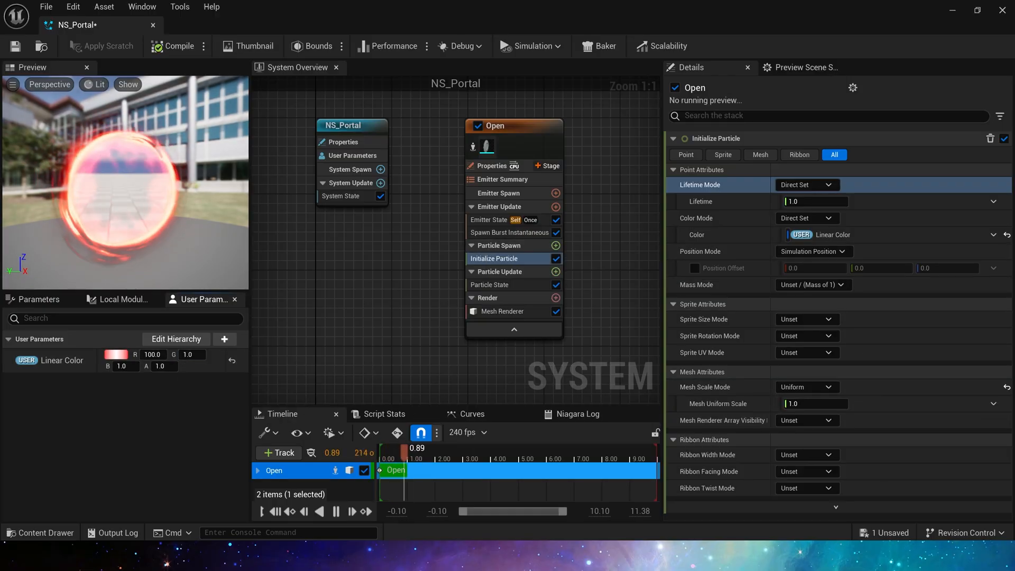
- Add a Size user parameter at 5.0 for Mesh Uniform Scale and add a Scale Mesh Size module
click(224, 340)
text(Size)
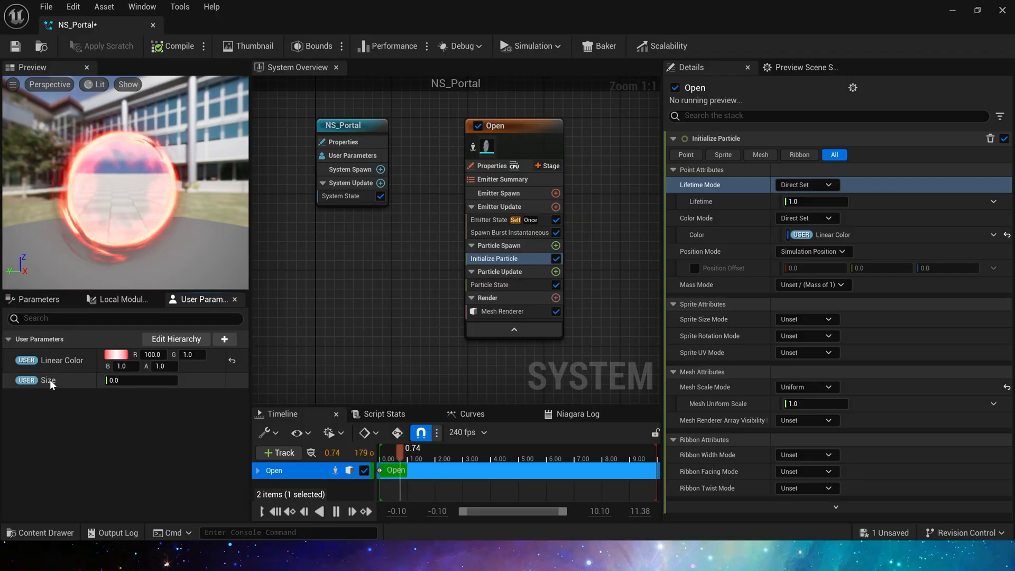
double_click(141, 380)
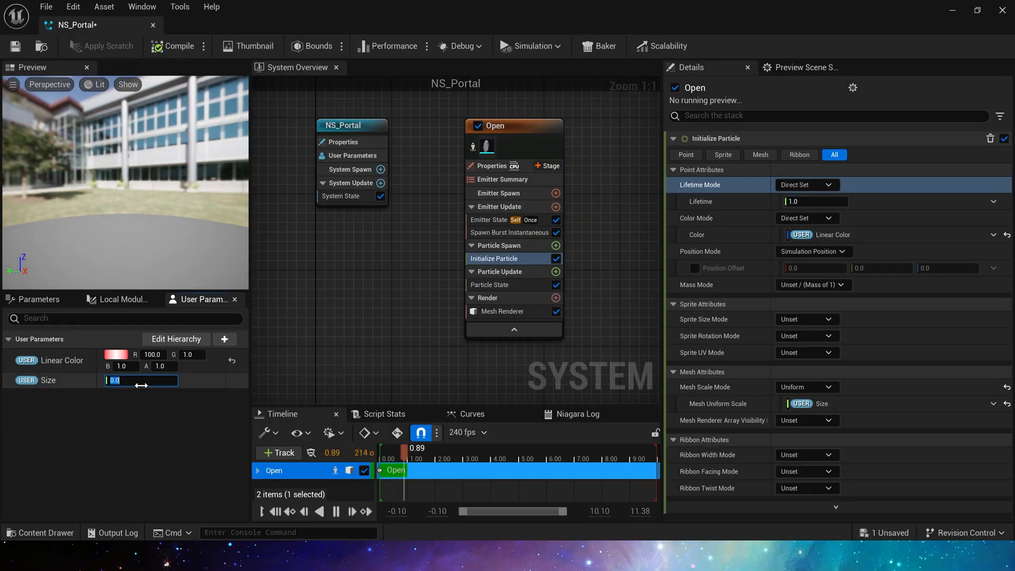
text(5.0)
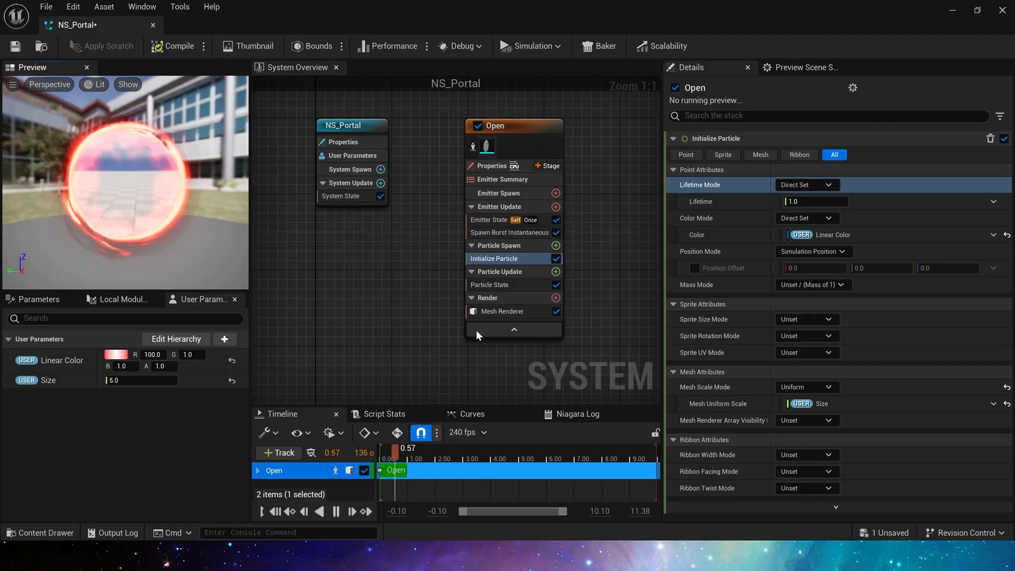
click(555, 272)
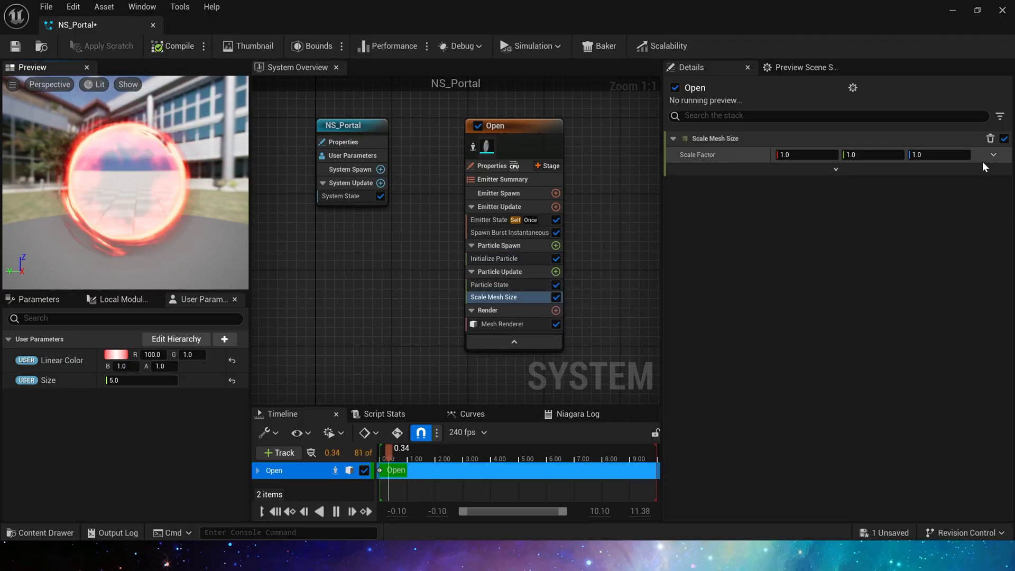
- Drive Scale Mesh Size's Scale Factor by a Float from Curve with the Smooth Ramp Up template
click(991, 154)
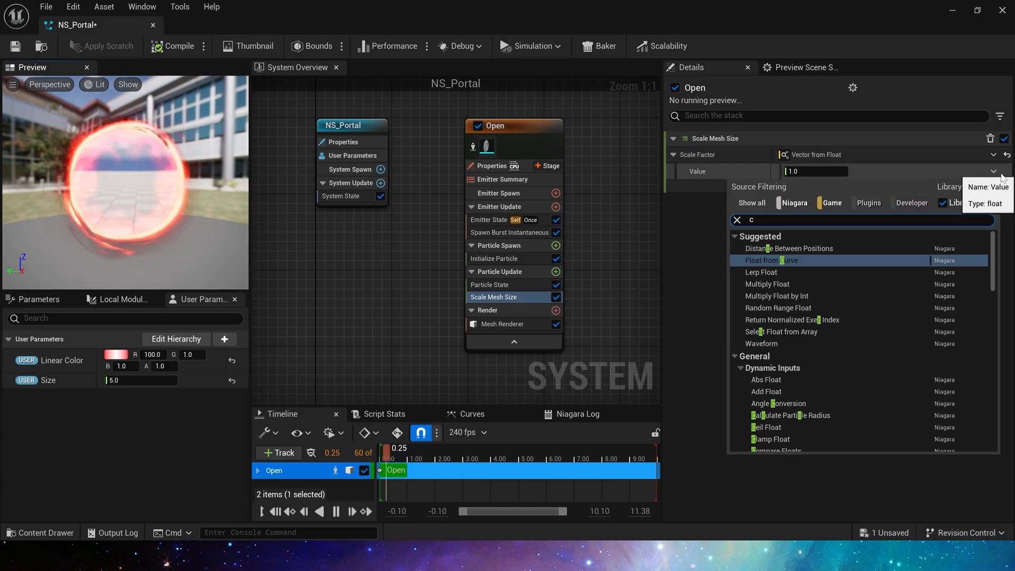
click(770, 260)
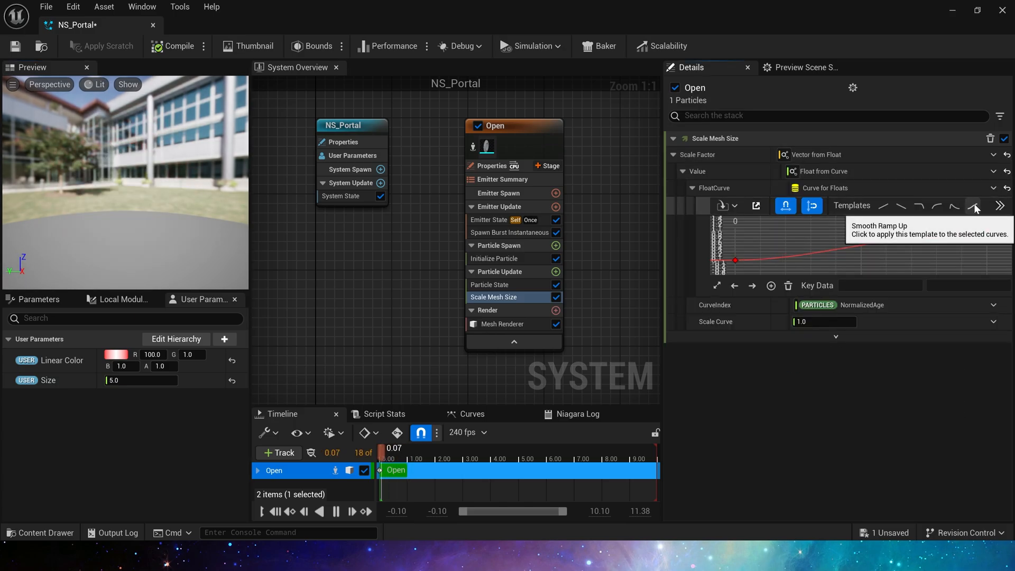
click(512, 310)
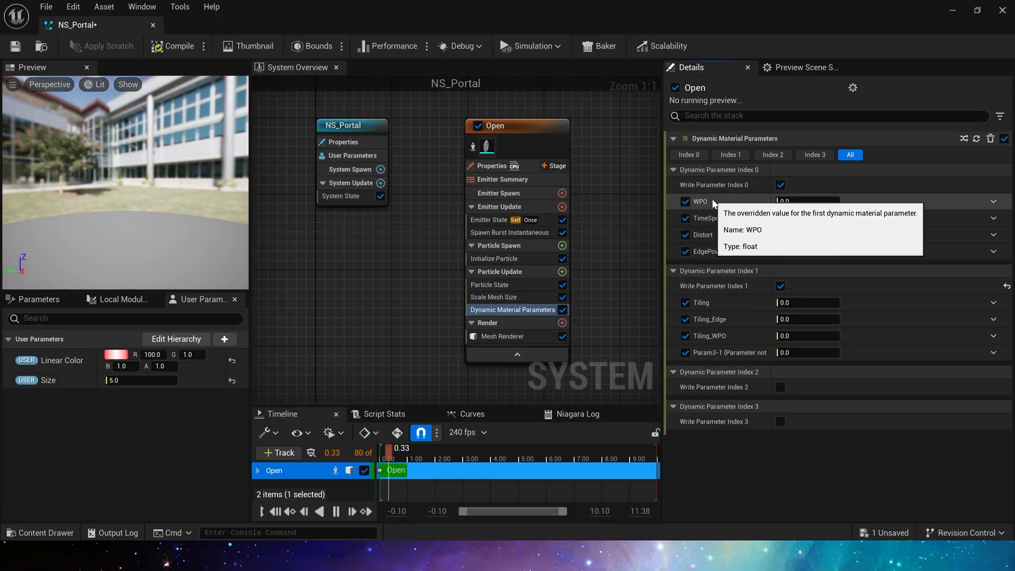
- Set WPO, Distort and EdgePower to Float from Curve over particle age, with Tiling_WPO at 5000
click(994, 201)
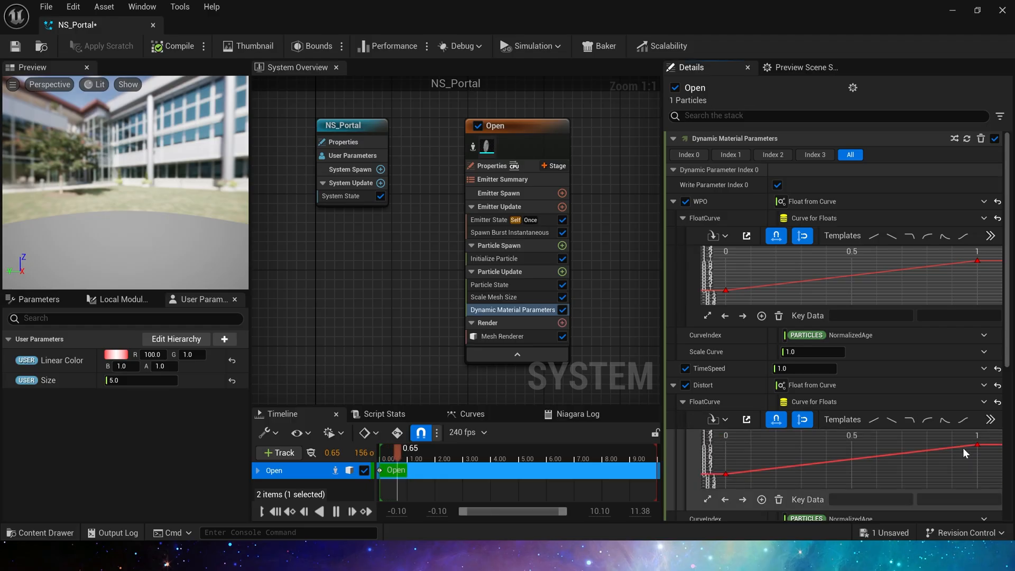
scroll(down, 3)
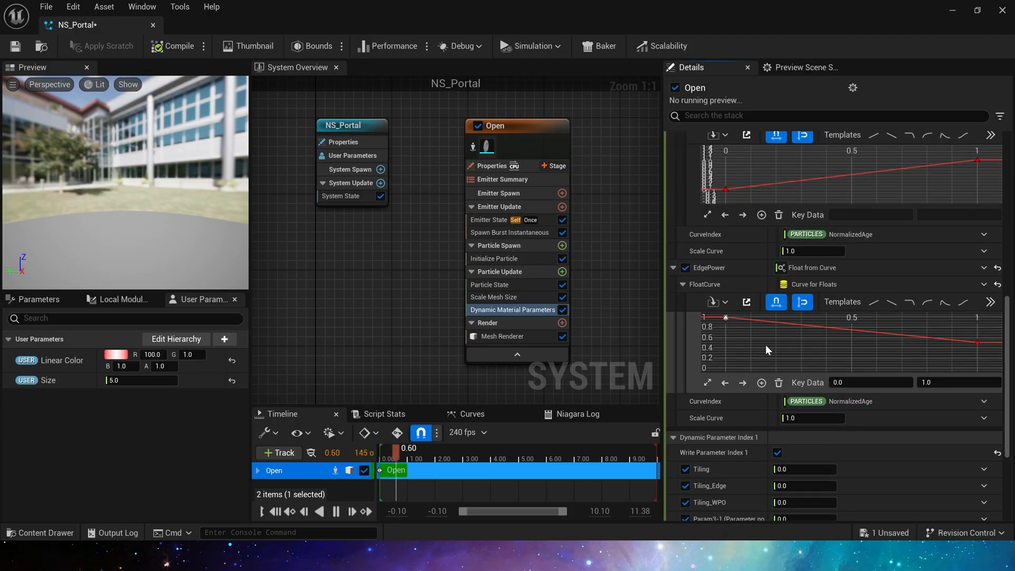
click(707, 383)
text(1)
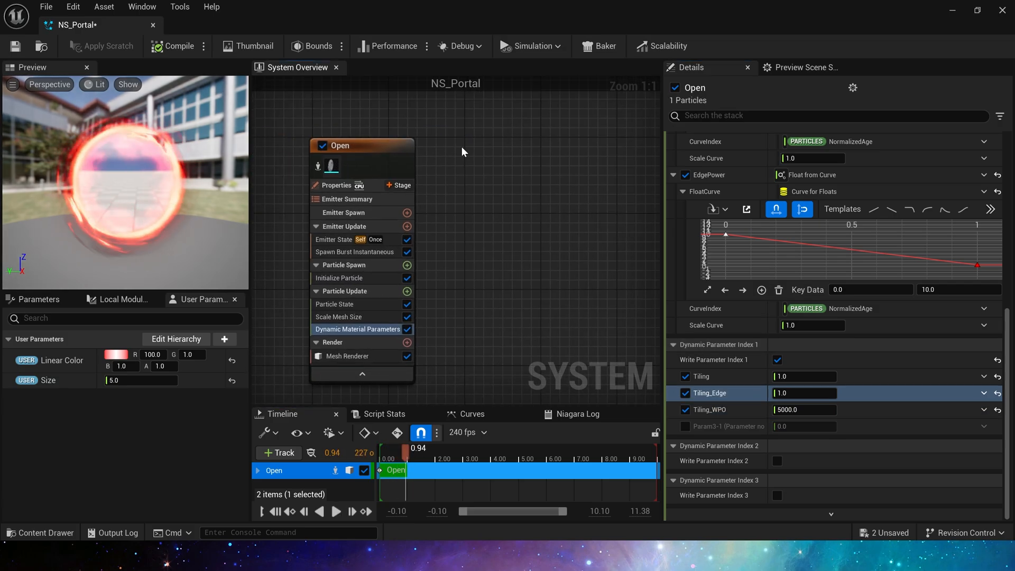
- Duplicate the Open emitter in the System Overview graph and name the copy Loop
right_click(463, 152)
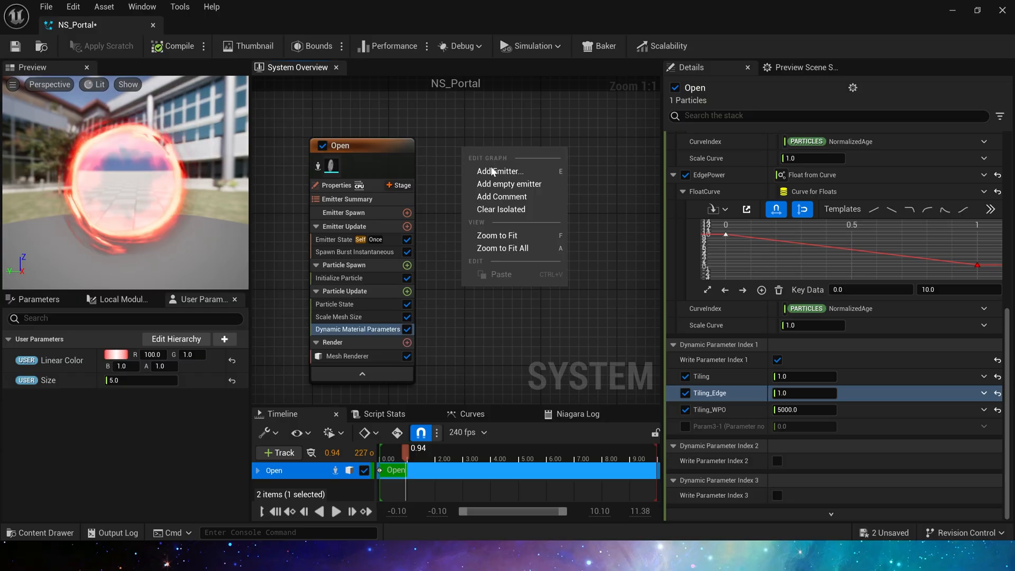
click(500, 171)
text(Loop)
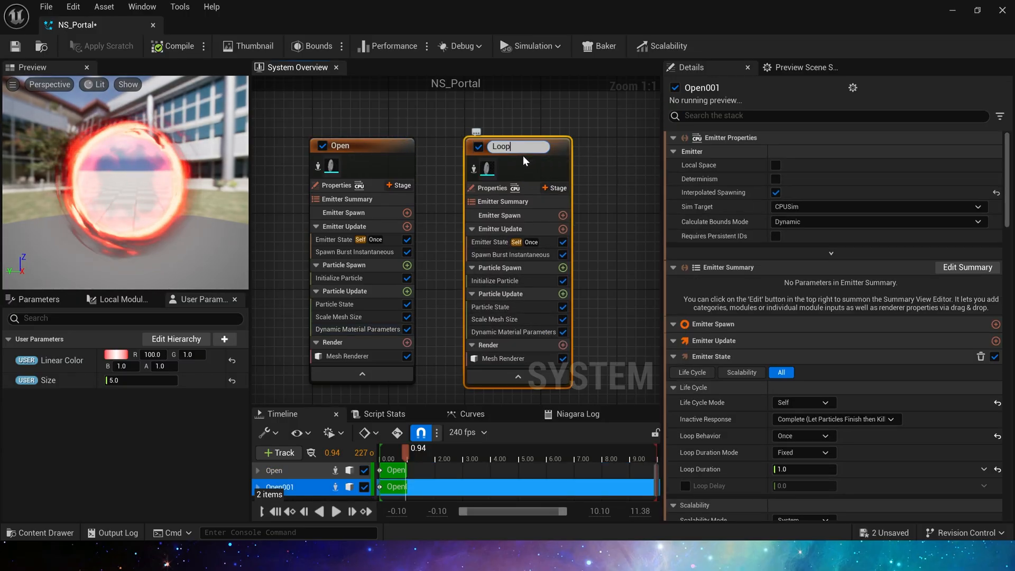
click(360, 145)
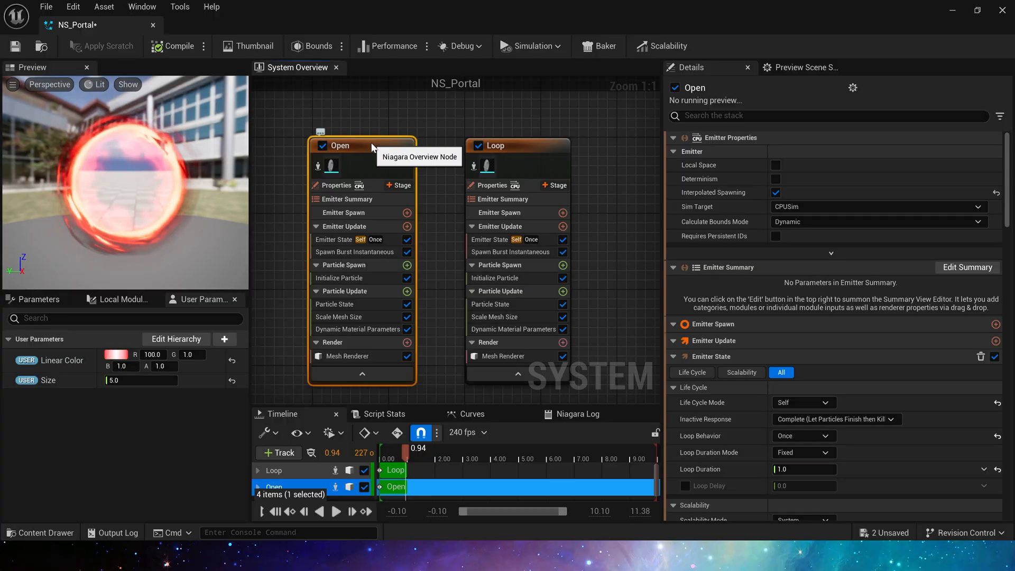
- Review Loop's Emitter State and confirm its burst spawn time of 0.95 seconds
click(489, 239)
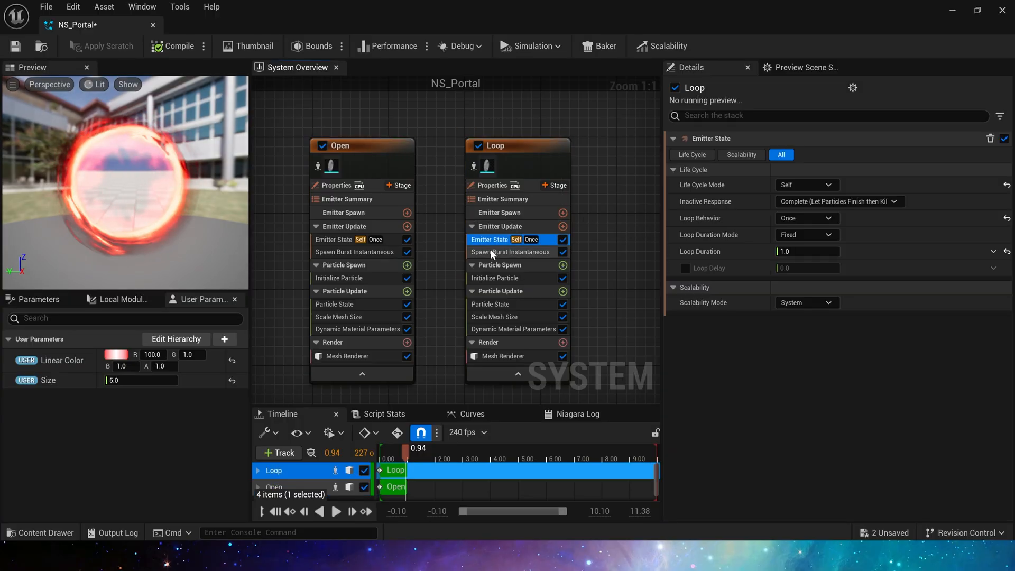
click(512, 251)
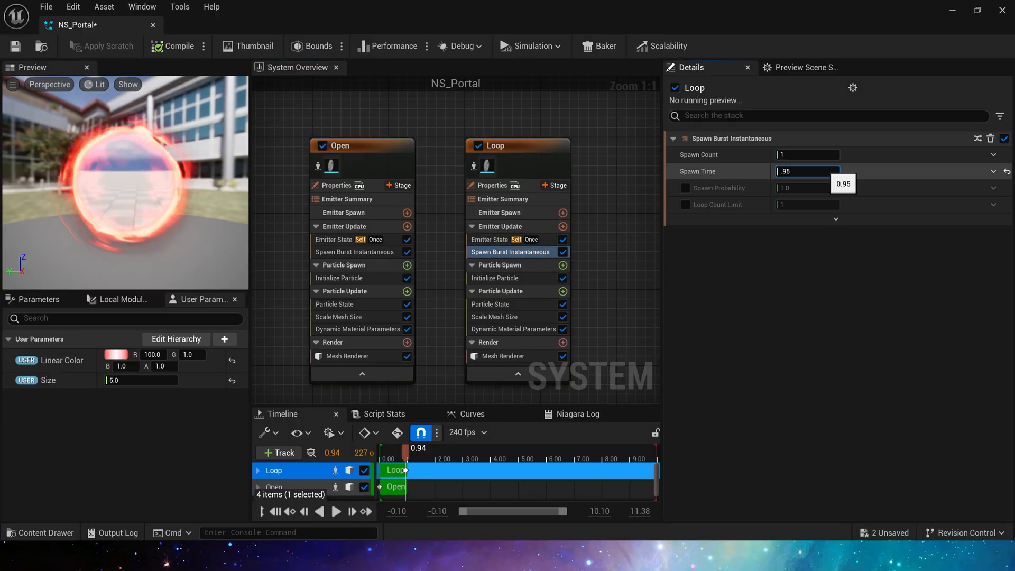
click(517, 145)
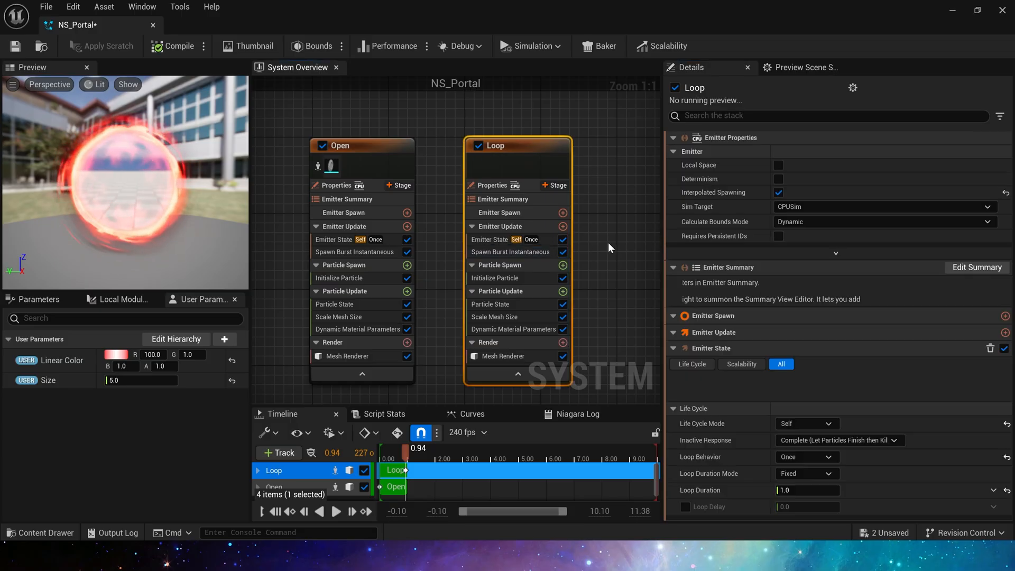
- Link Loop's particle Lifetime to a new Duration user parameter set to 5.0
click(495, 278)
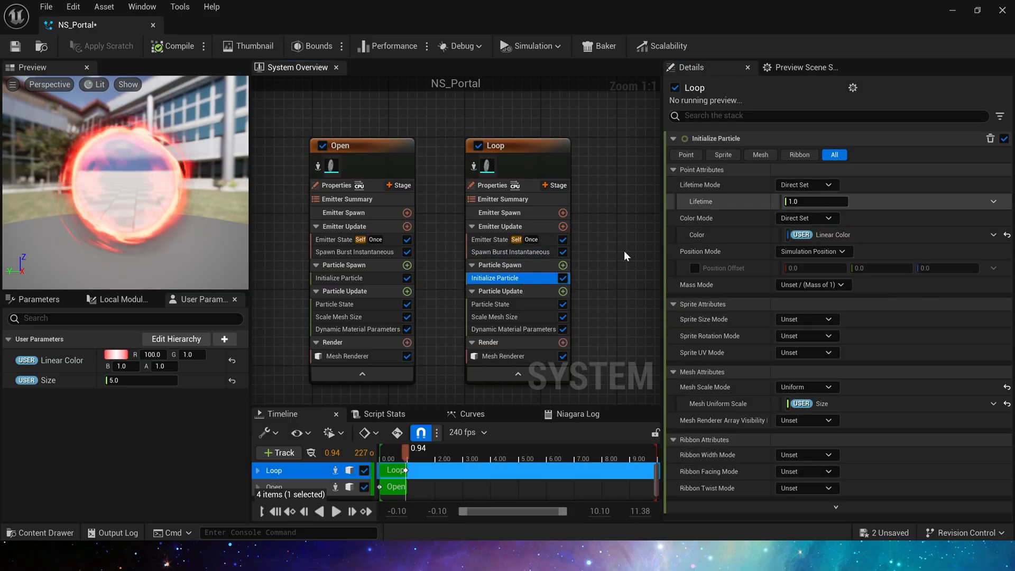
click(224, 340)
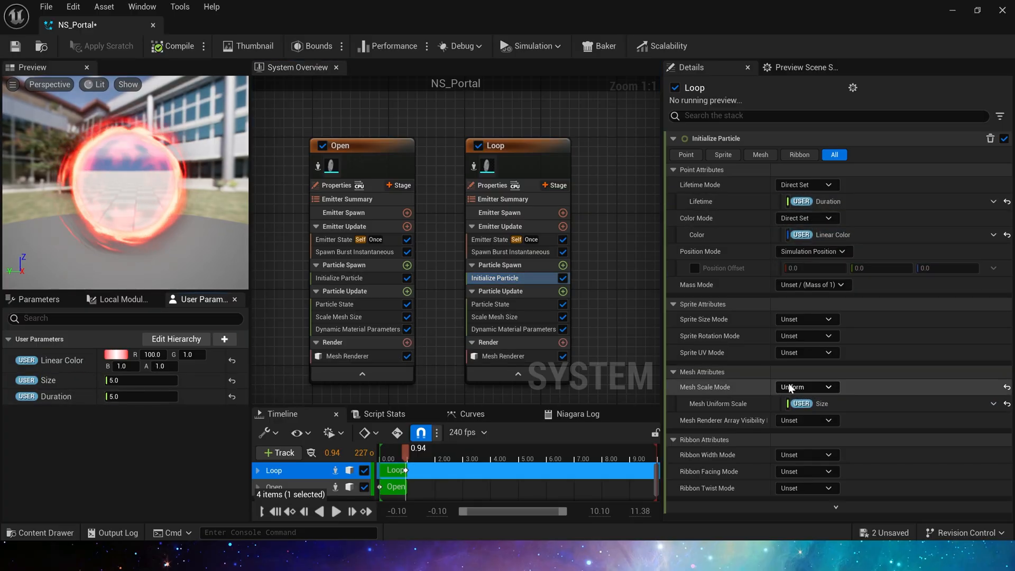
click(463, 228)
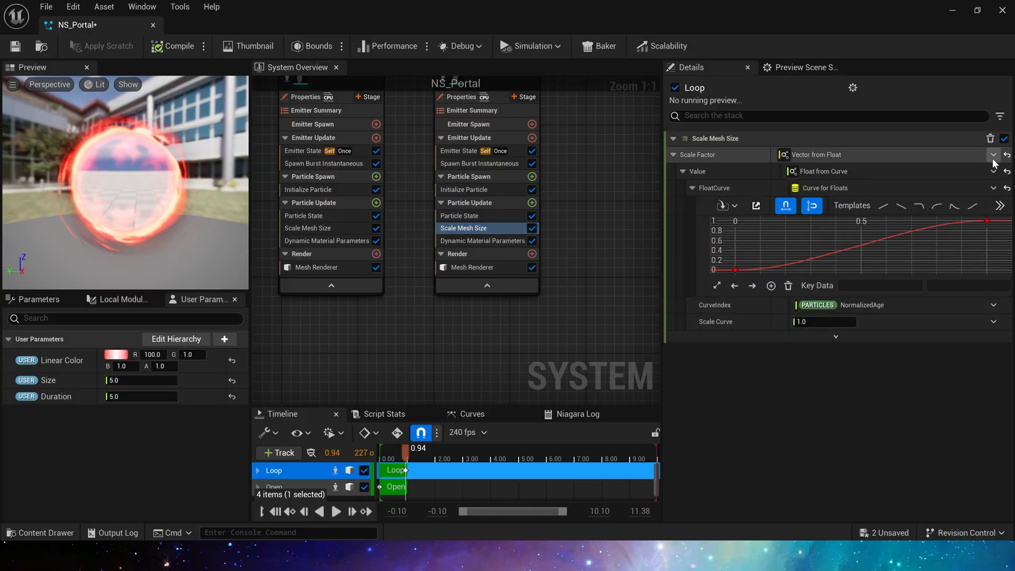
- Reset Loop's Scale Factor to a wobbling Float from Curve and edit its Dynamic Material Parameters
click(994, 155)
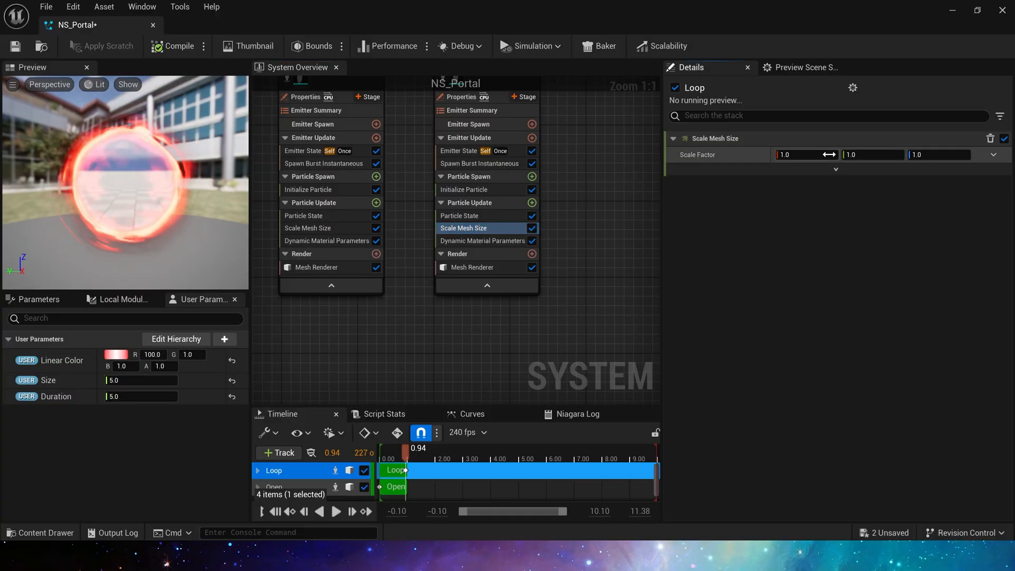
mouse_move(585, 219)
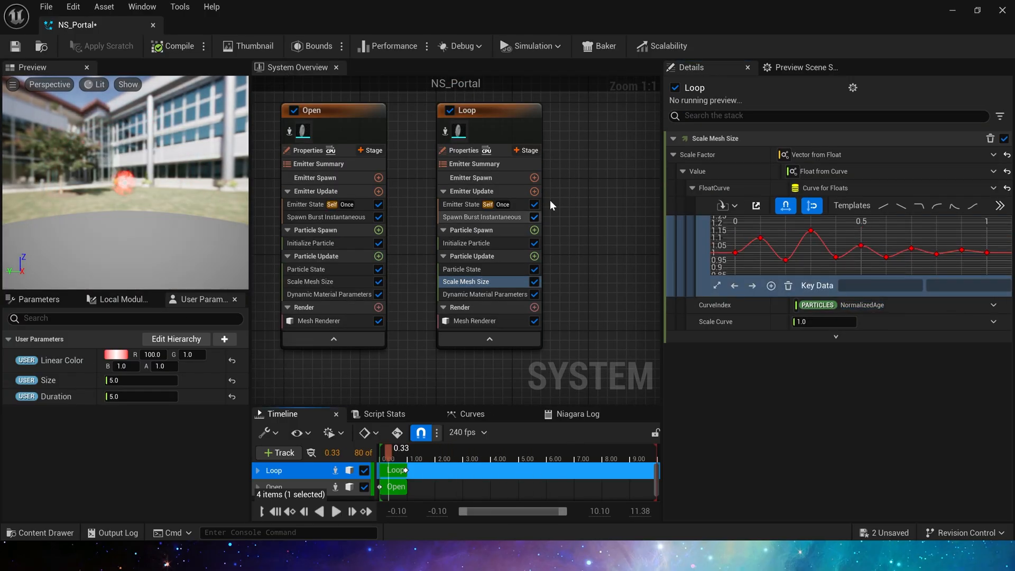
click(482, 240)
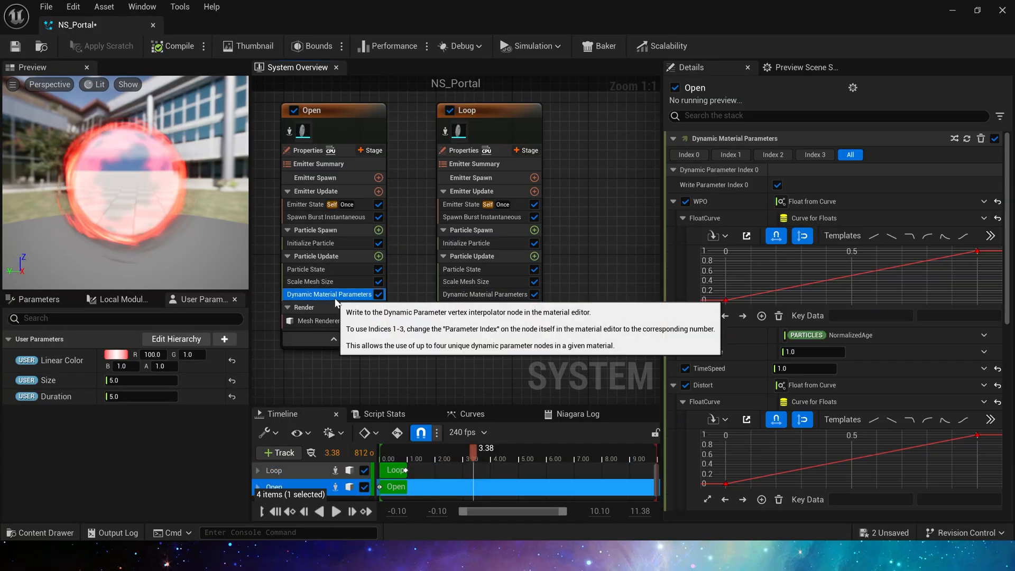
click(484, 294)
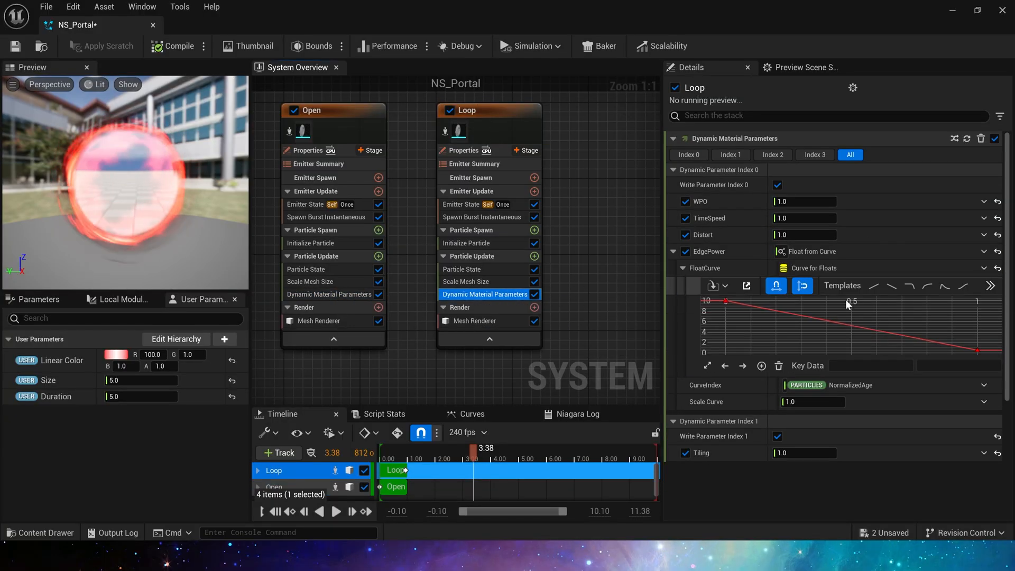
click(805, 251)
text(mu)
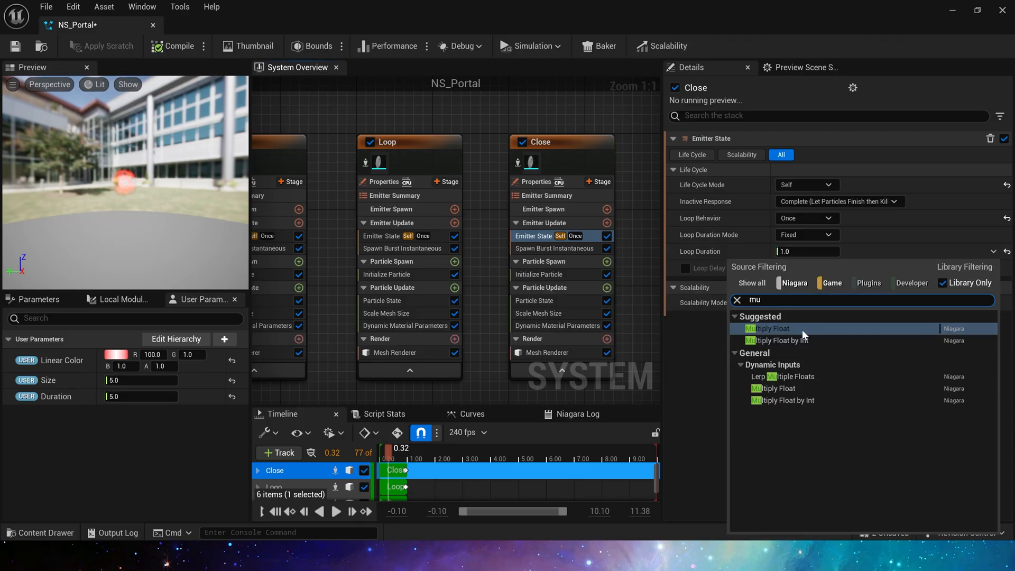
- Set Close's Loop Duration to Duration × 2.0 and its burst Spawn Time to Add Float with 0.95
click(769, 328)
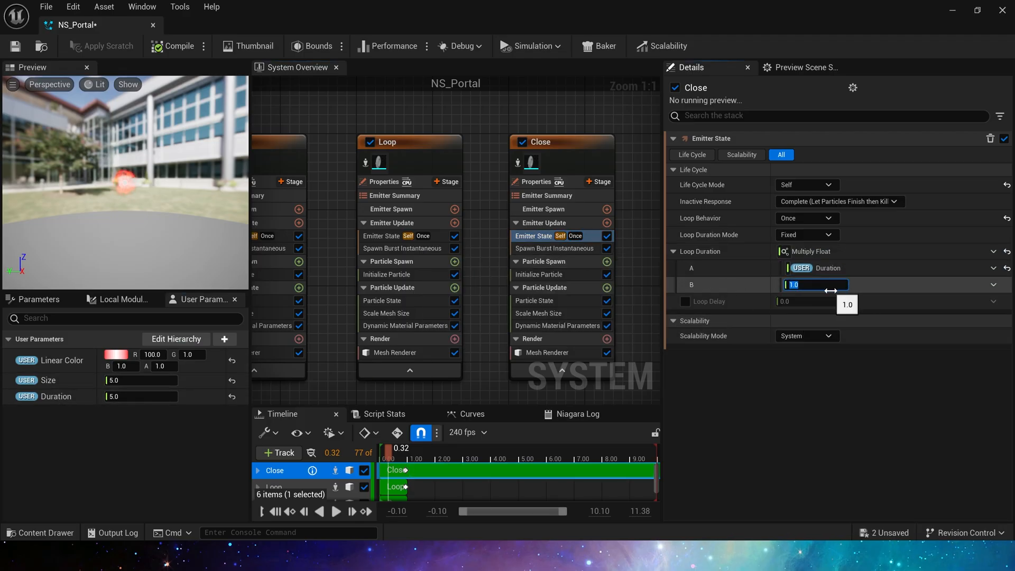
click(553, 248)
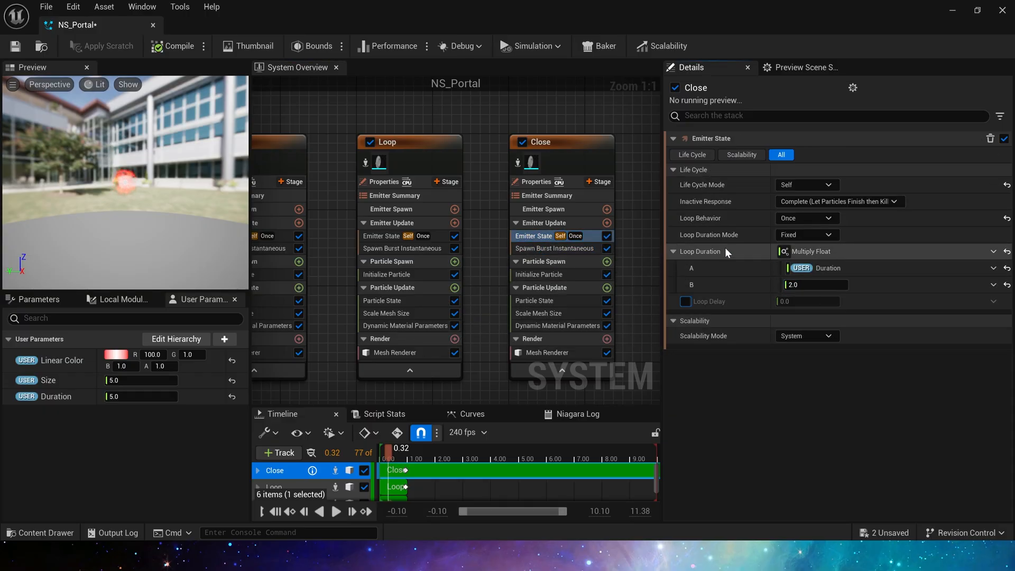
click(554, 247)
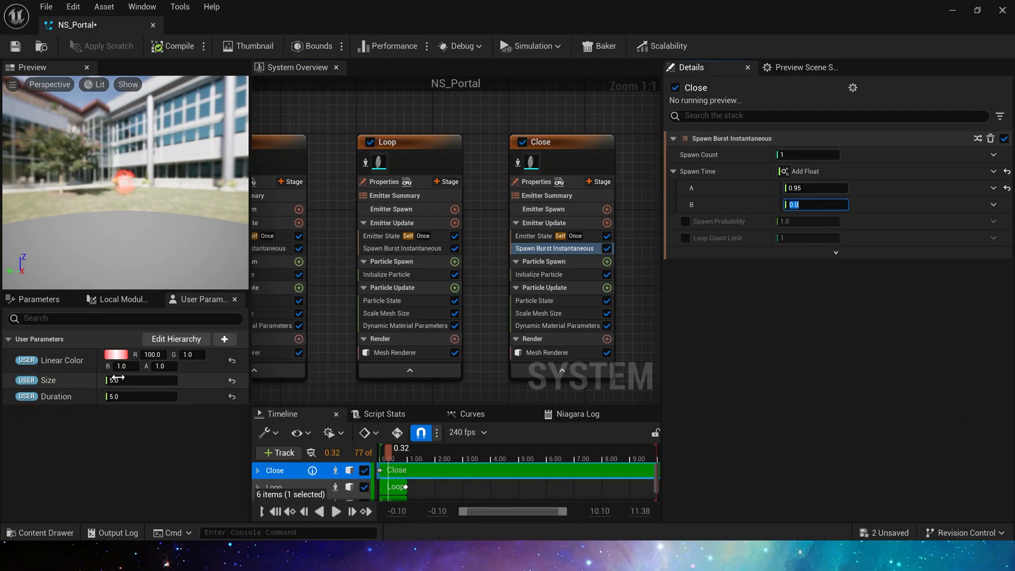
click(409, 137)
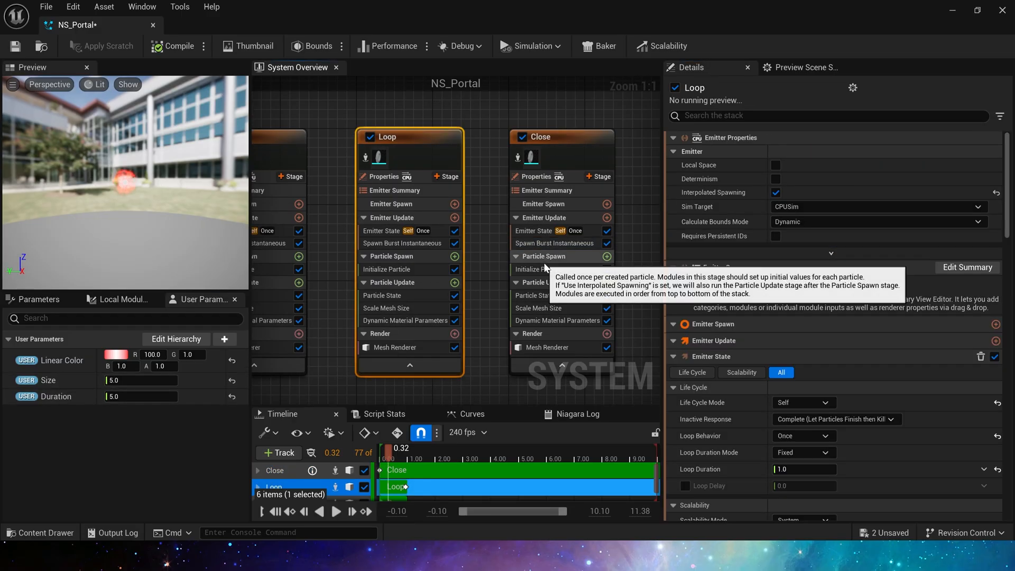
- Unlink Close's particle Lifetime from Duration, fixing it at 1.0, and check its mesh size curve
click(544, 268)
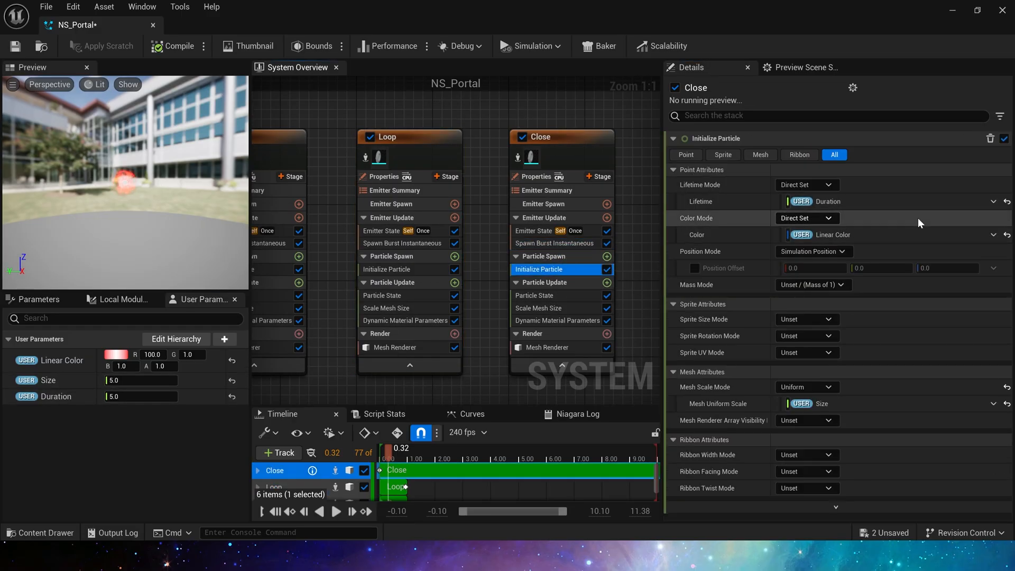
click(485, 145)
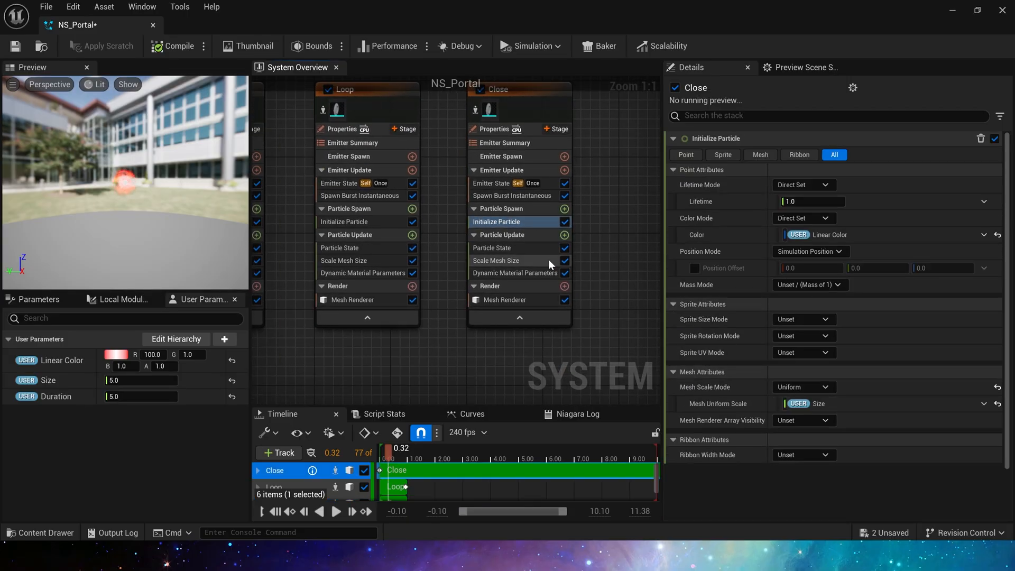
click(497, 260)
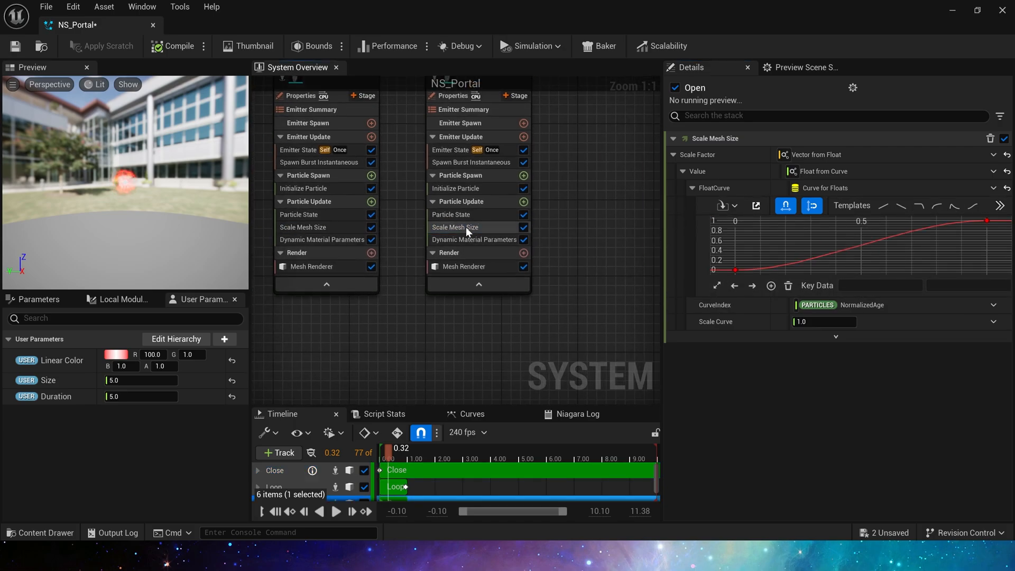
- Drive Close's WPO material parameter by a Float from Curve descending from 1 to 0
click(474, 240)
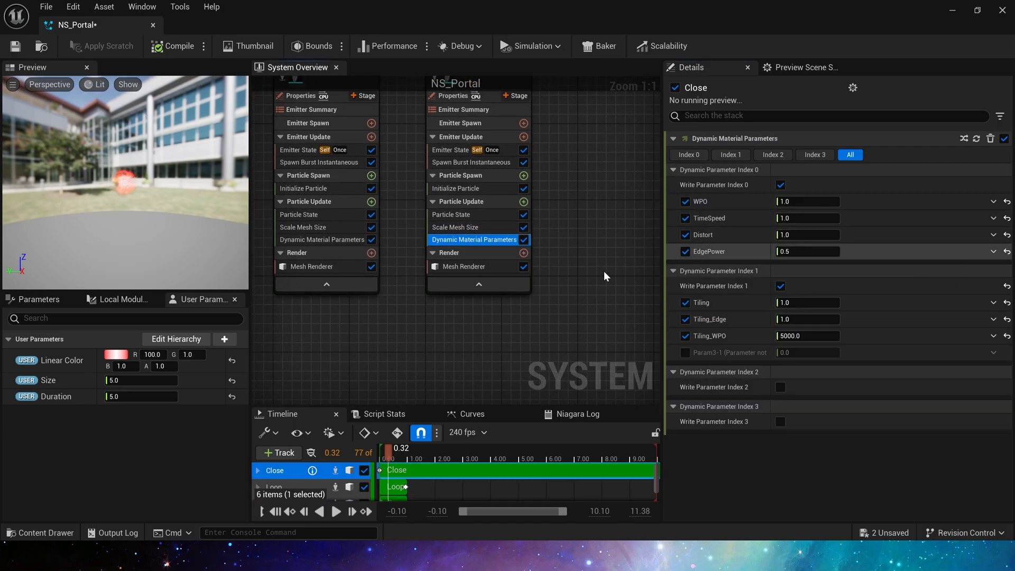
click(993, 201)
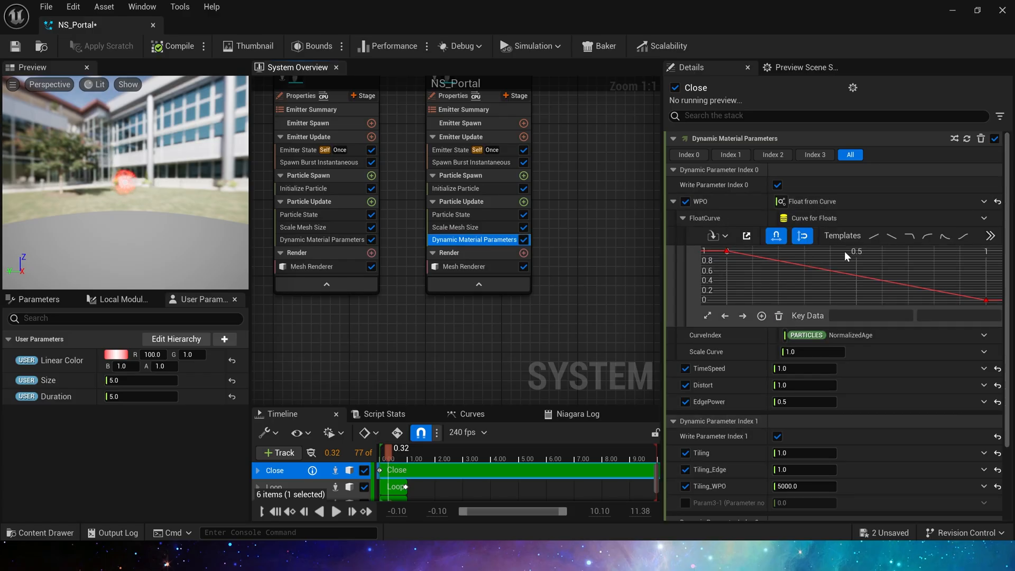
mouse_move(812, 385)
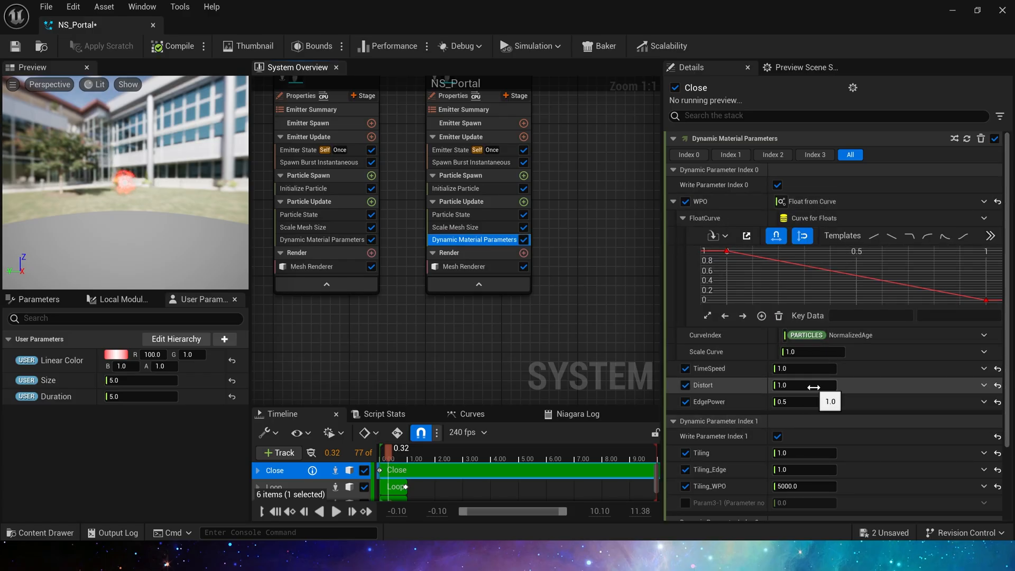
scroll(down, 3)
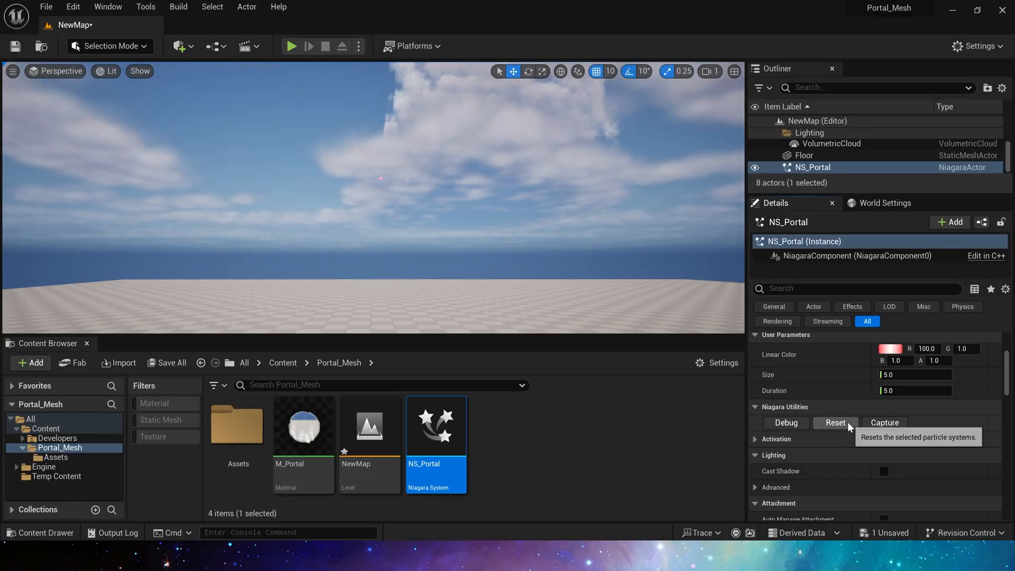
- Reset the portal effect in the NewMap level and check Loop's burst spawn time
click(835, 422)
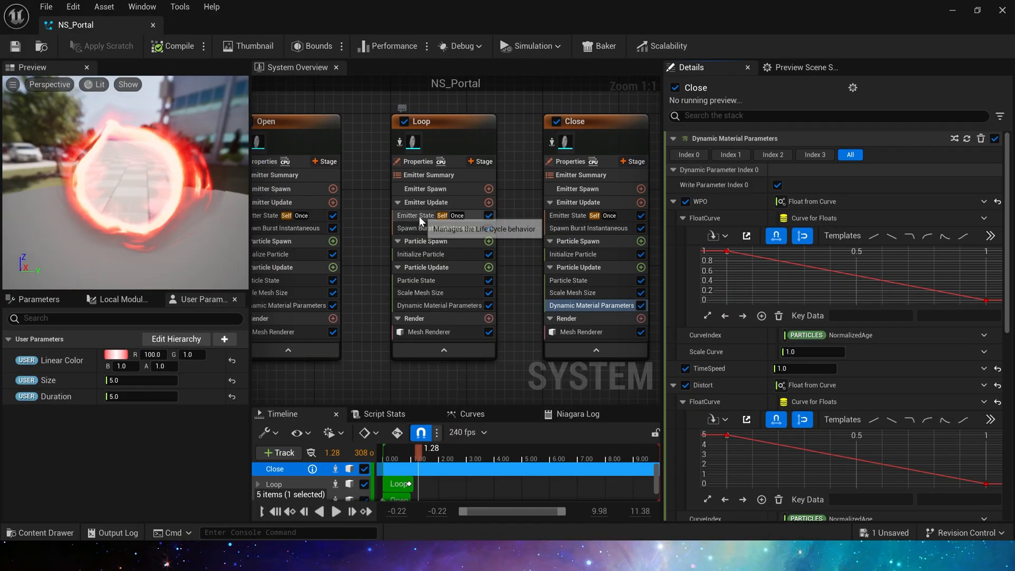
click(435, 229)
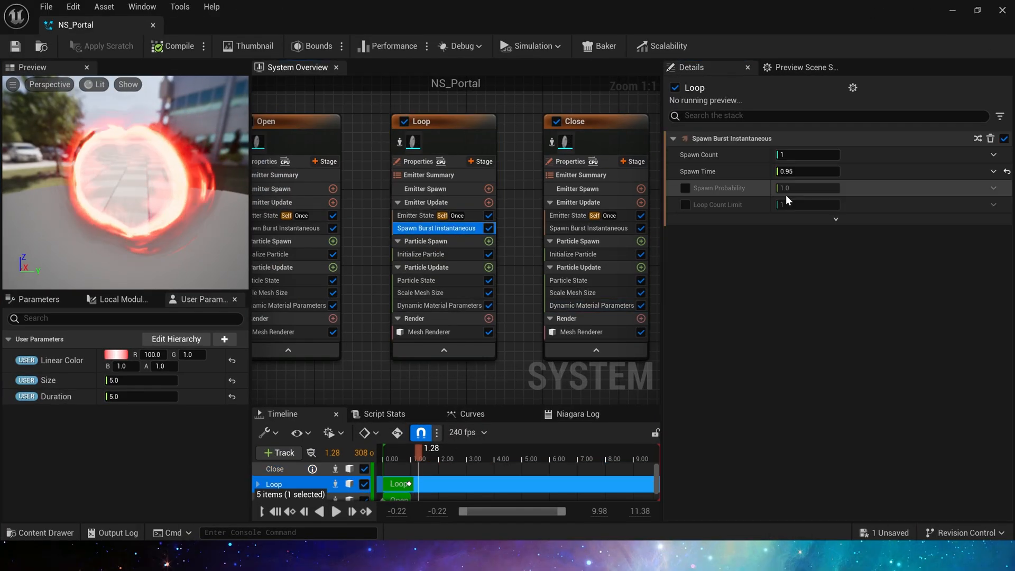
click(807, 171)
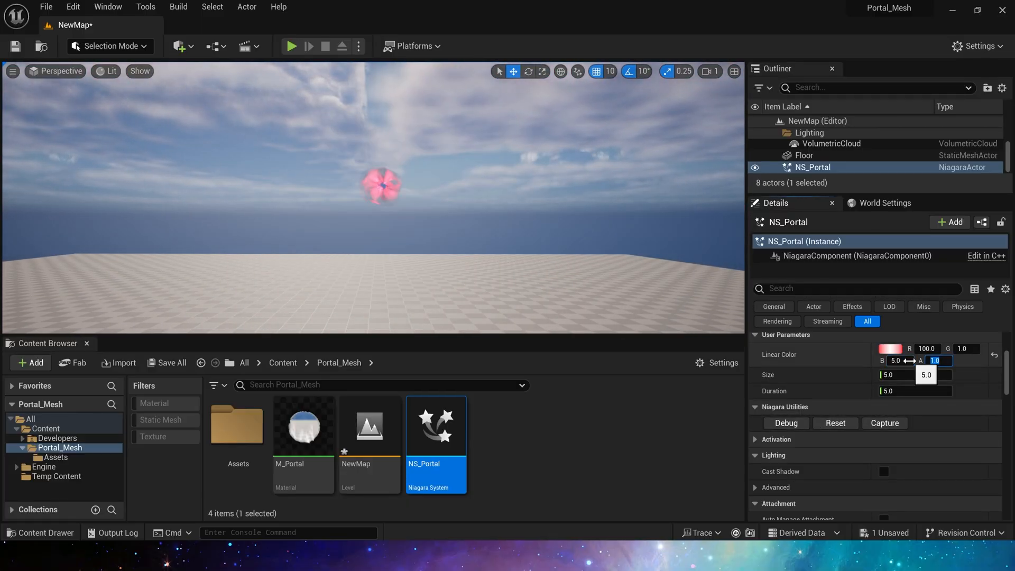
- Set the NS_Portal actor's Linear Color B to 100, Size to 3.0 and Duration to 1.0
text(100.0)
text(5)
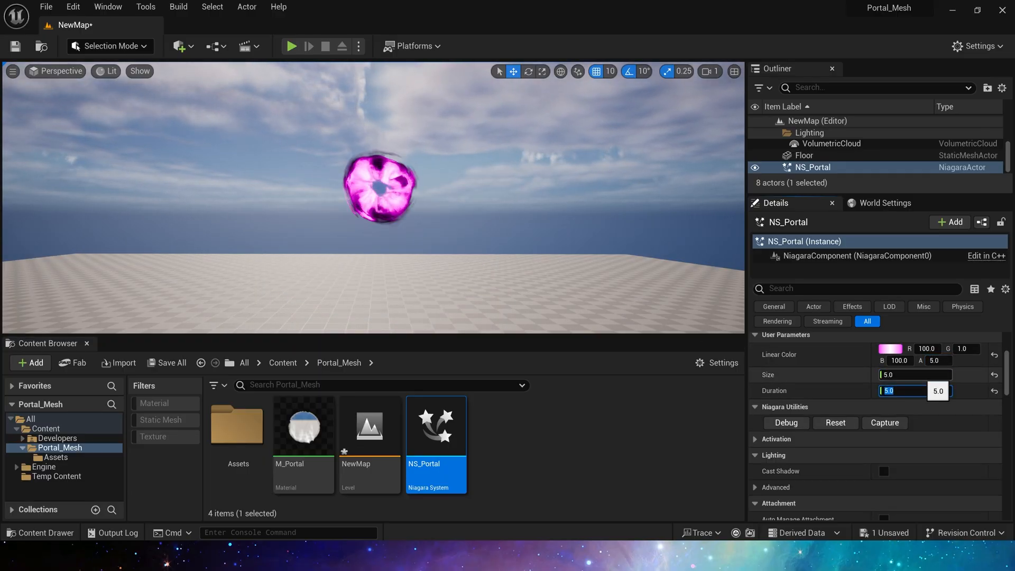
text(3.0)
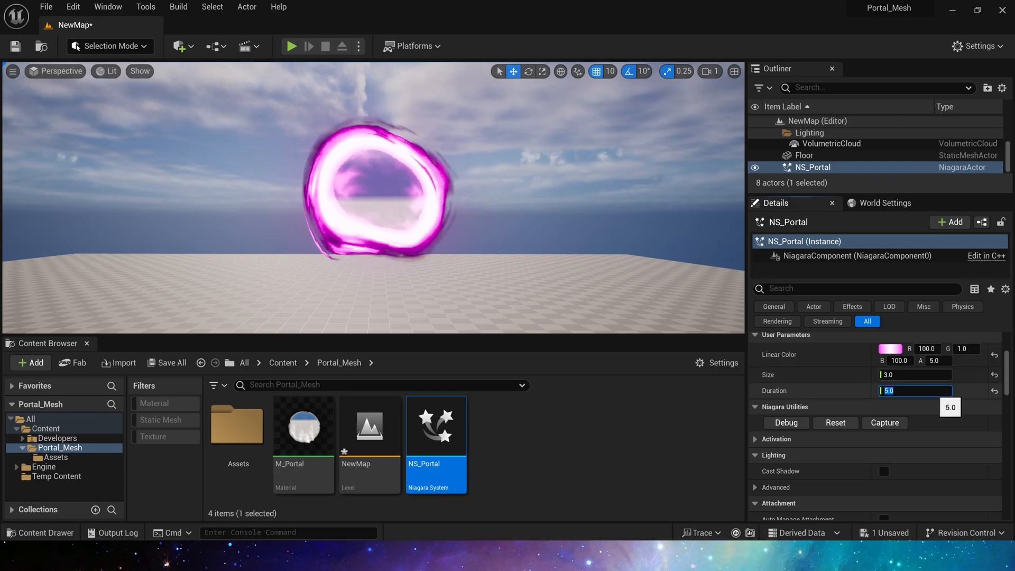
text(1.0)
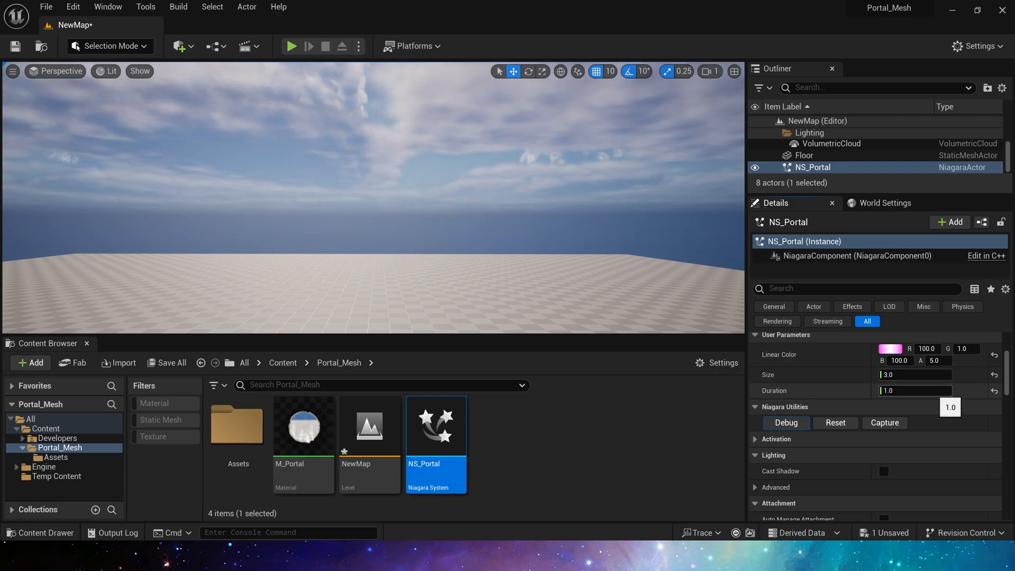